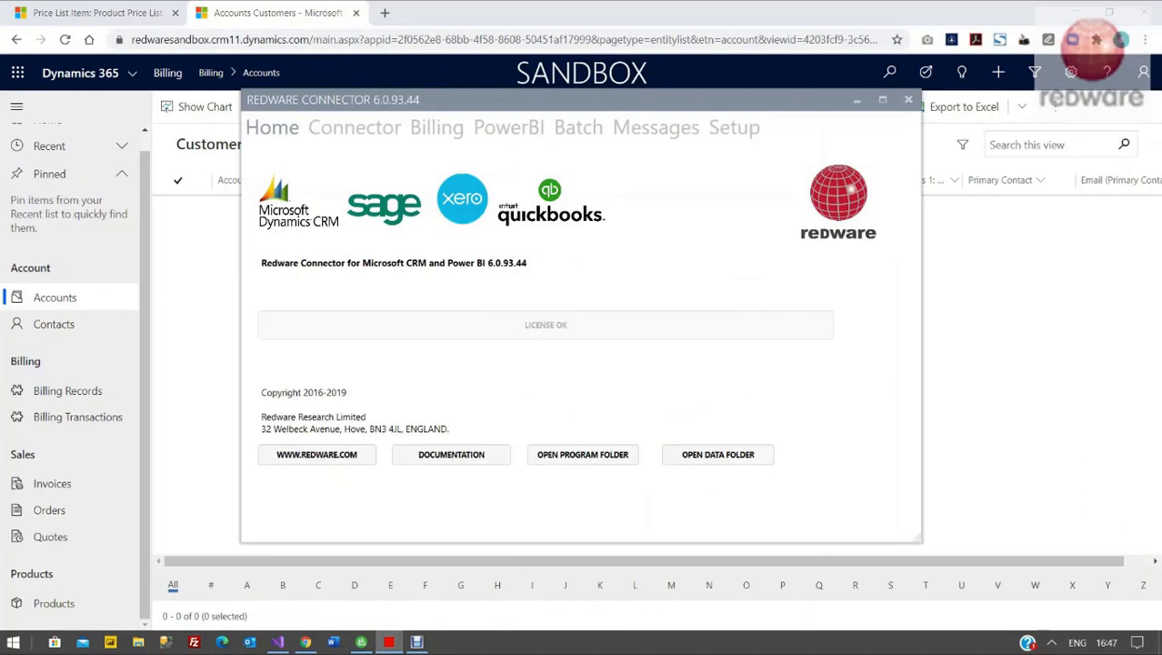
Configure a SAGE50-DEMO to DYNAMICS365 CUSTOMER sync with no date filter and list the records
drag(331, 98, 549, 70)
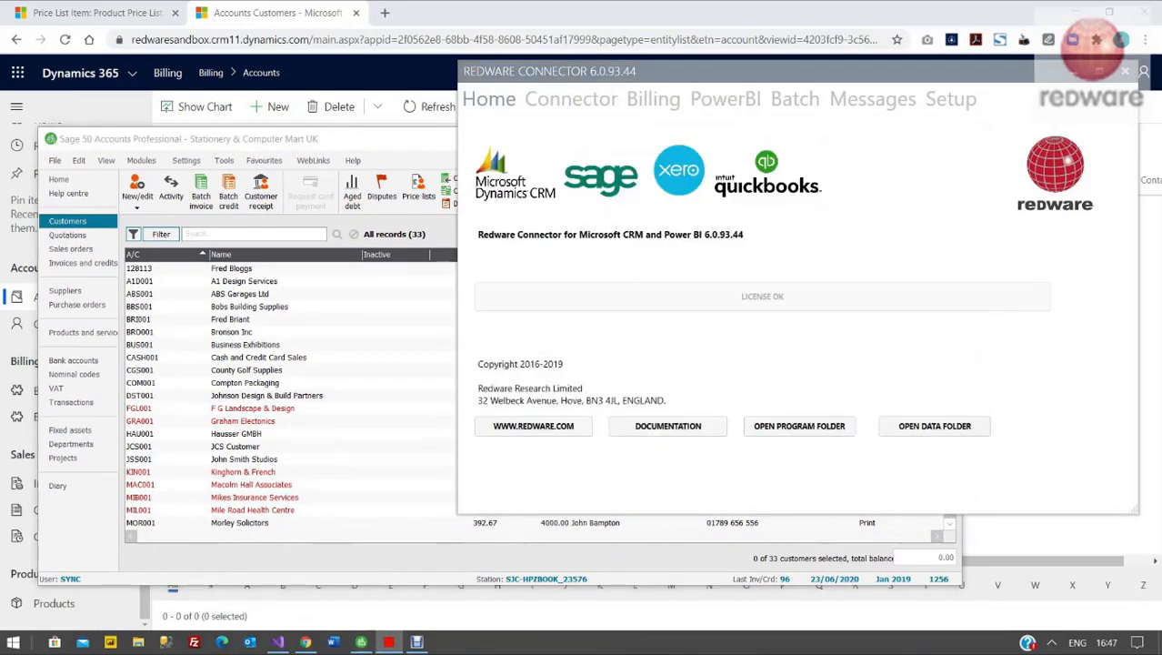
click(571, 99)
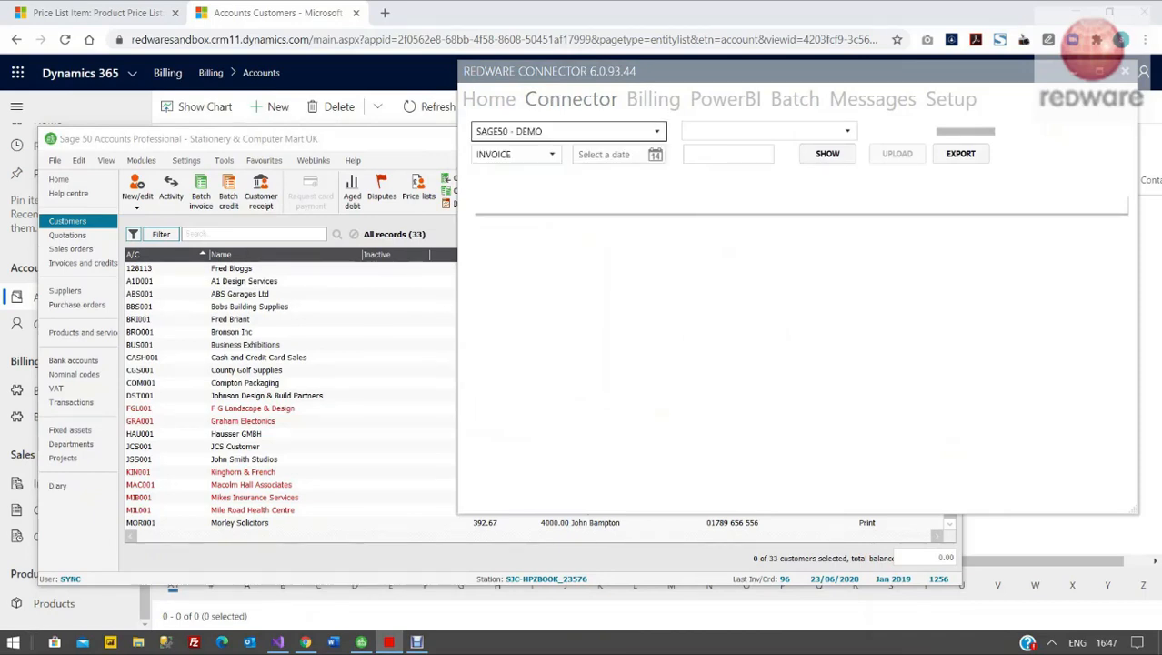
click(768, 131)
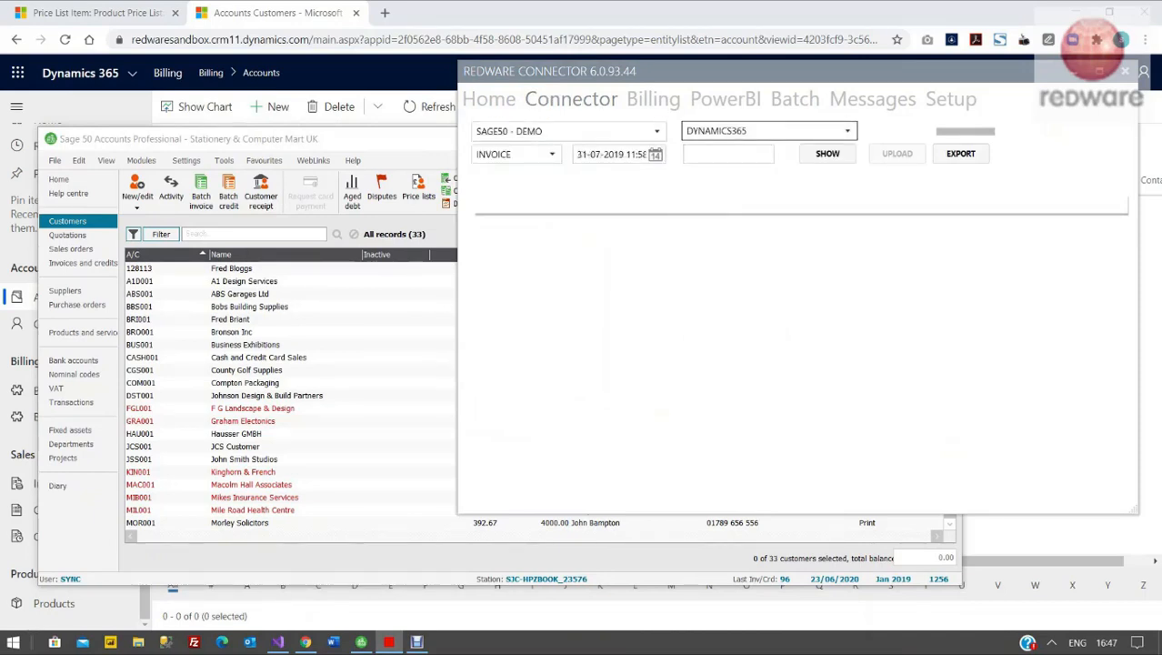
click(517, 153)
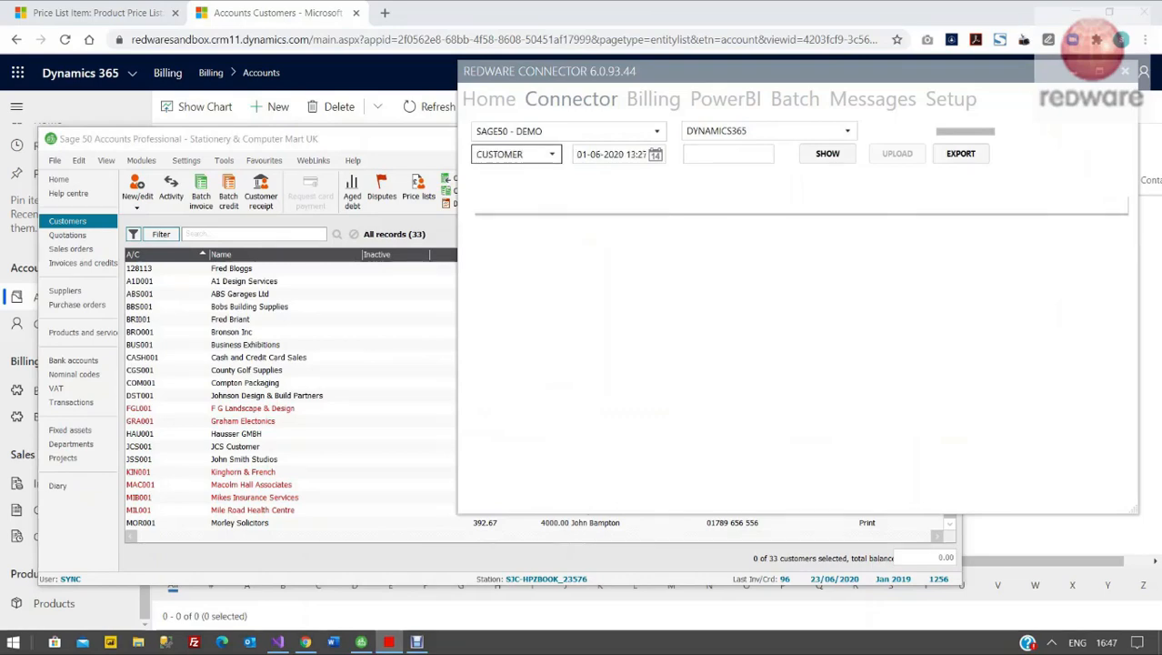
click(616, 153)
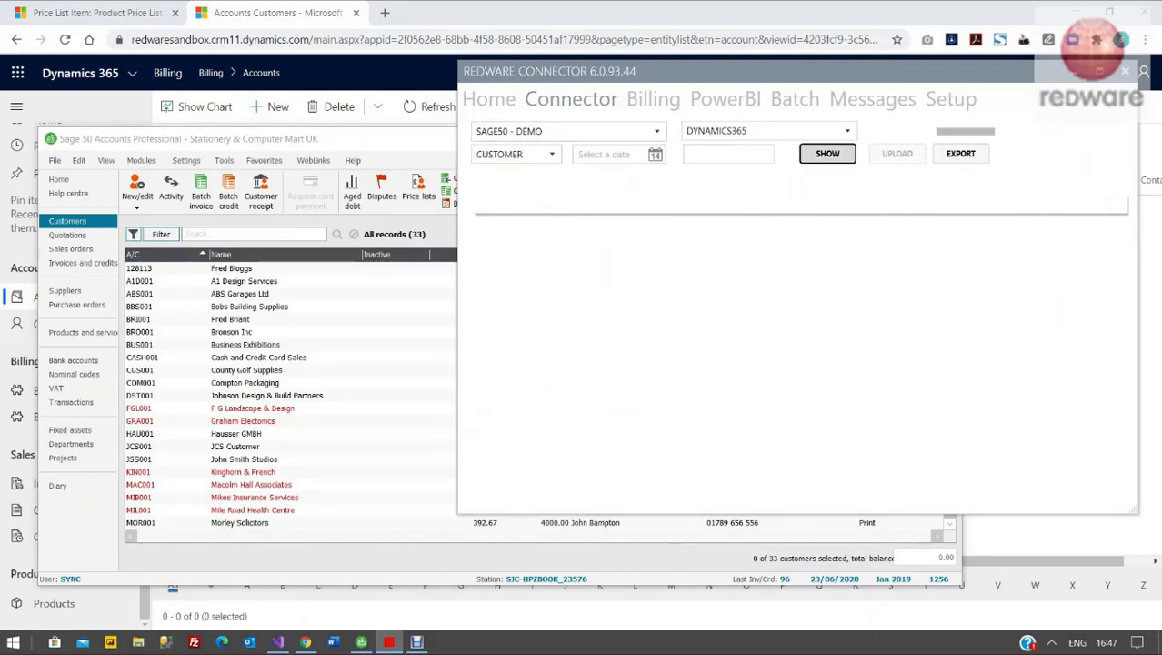
click(827, 152)
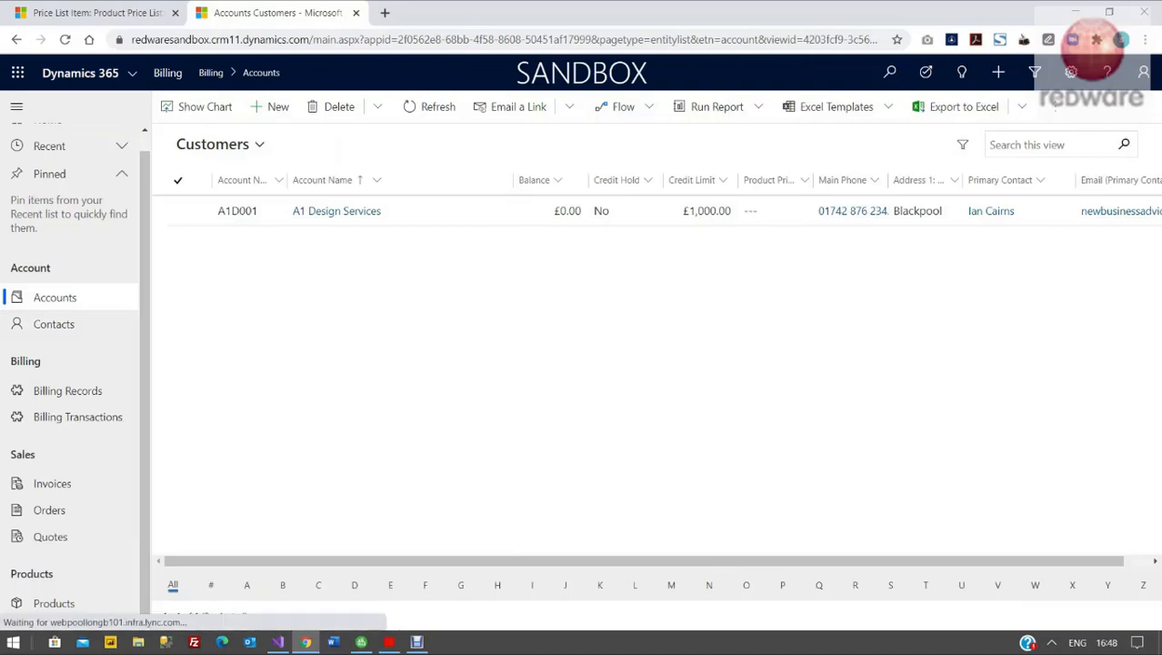
View the Bobs Building Supplies account and its Billing account number BBS001
click(54, 324)
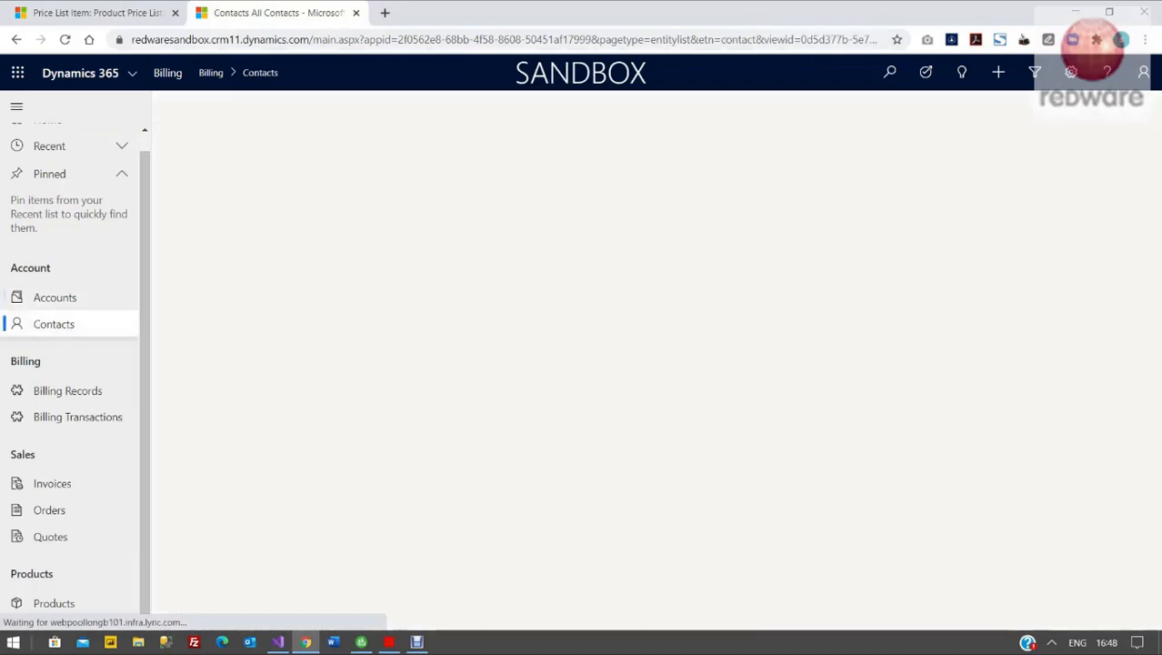
click(54, 298)
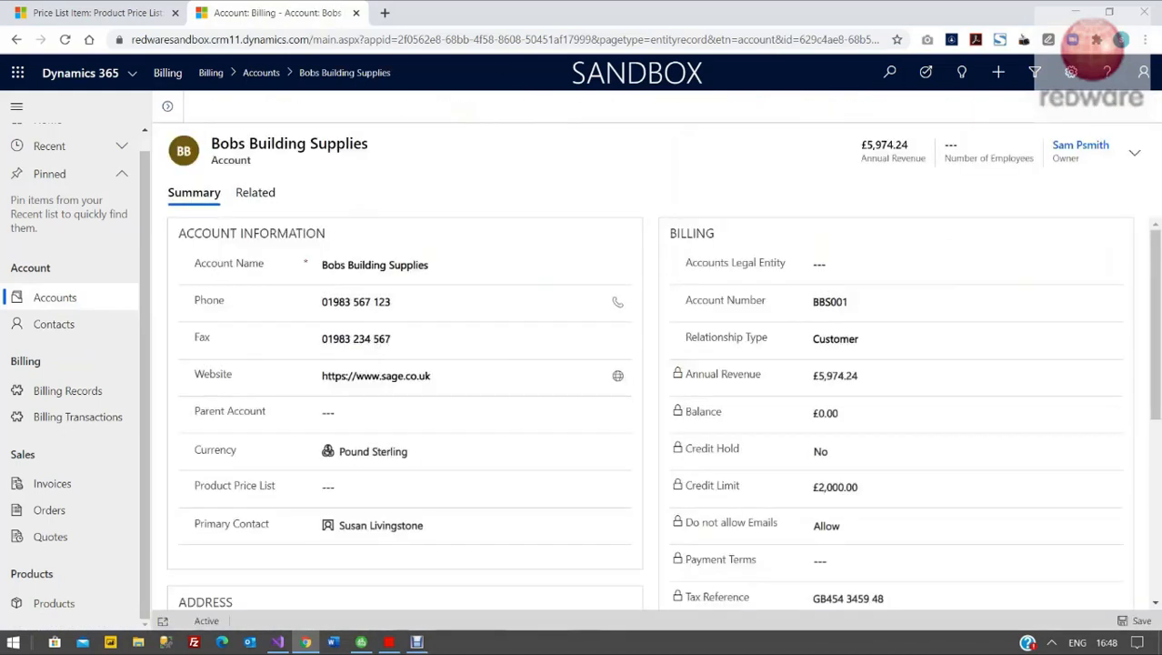
click(864, 302)
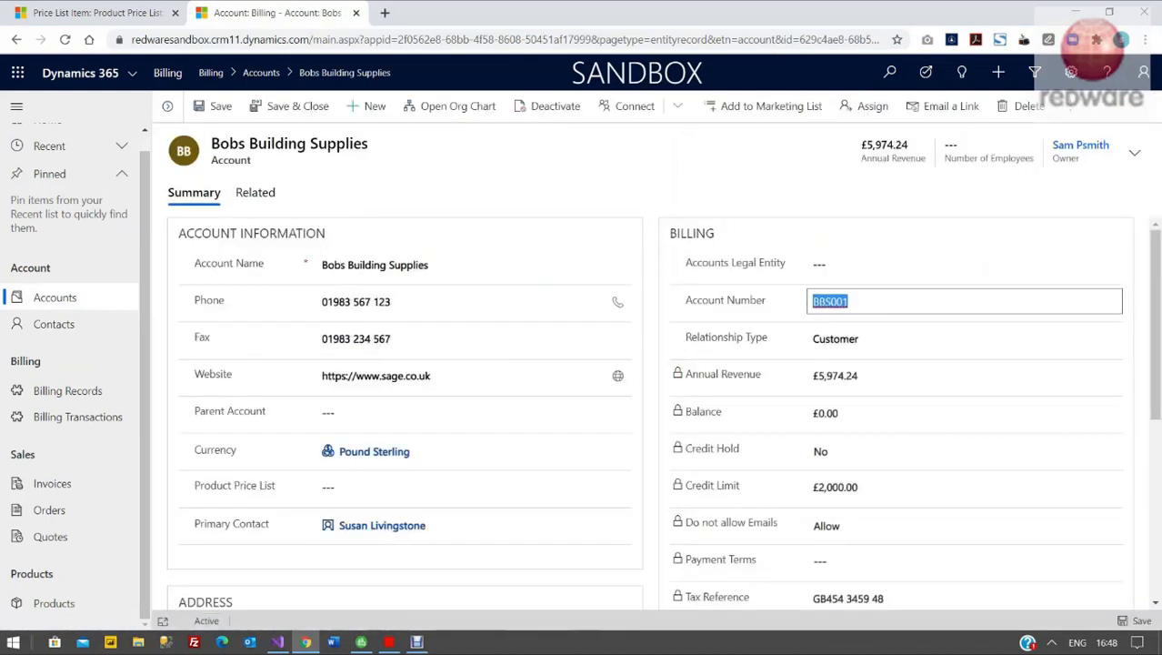
click(960, 336)
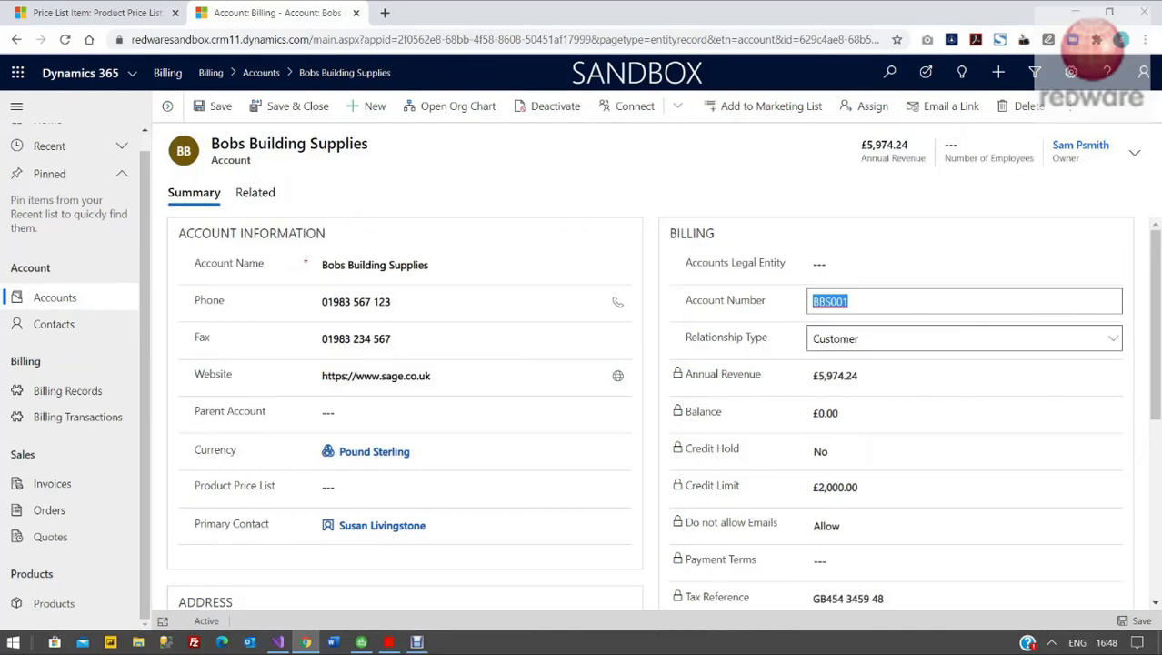
scroll(down, 3)
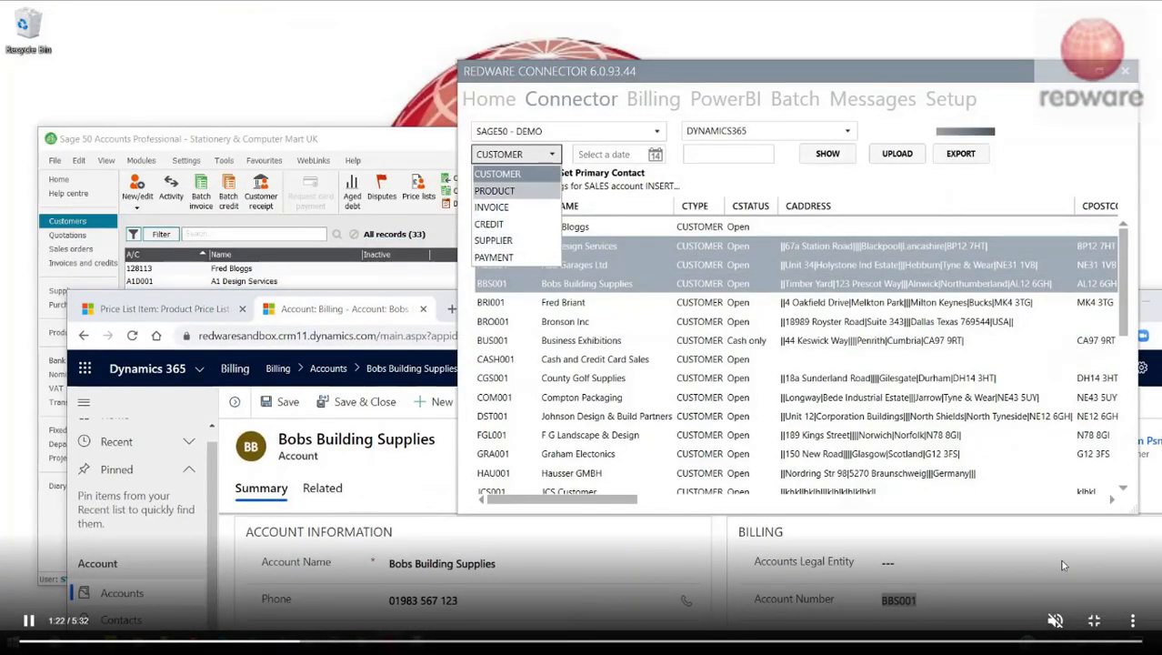
Switch the sync to PRODUCT records with no date filter and list them
click(494, 191)
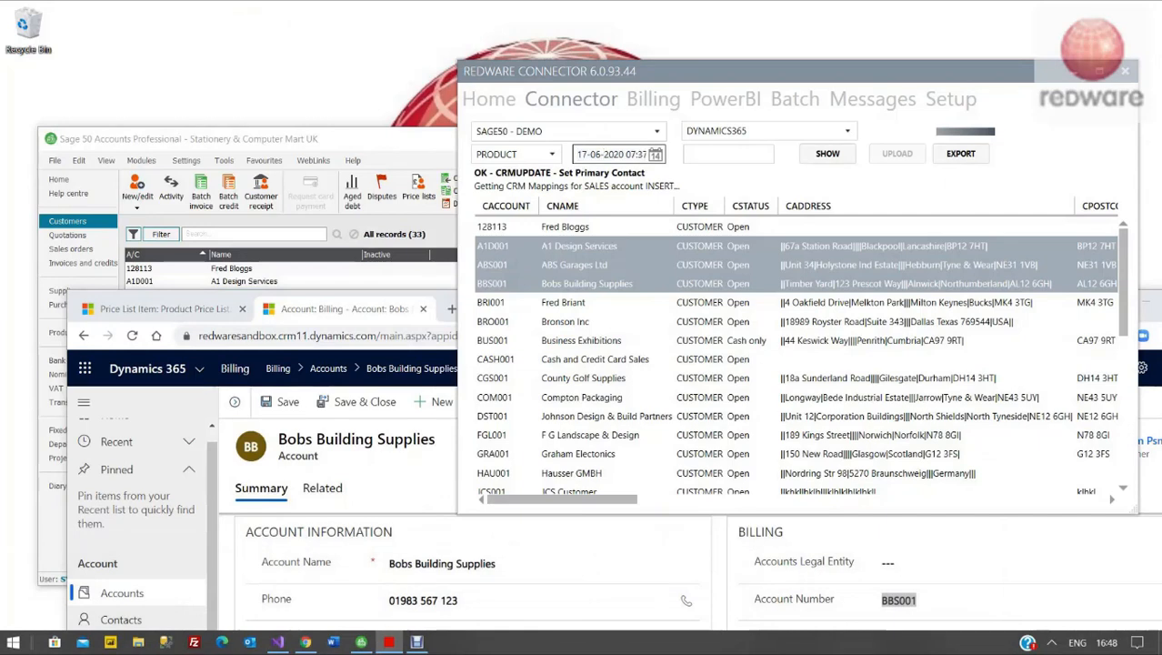
click(618, 153)
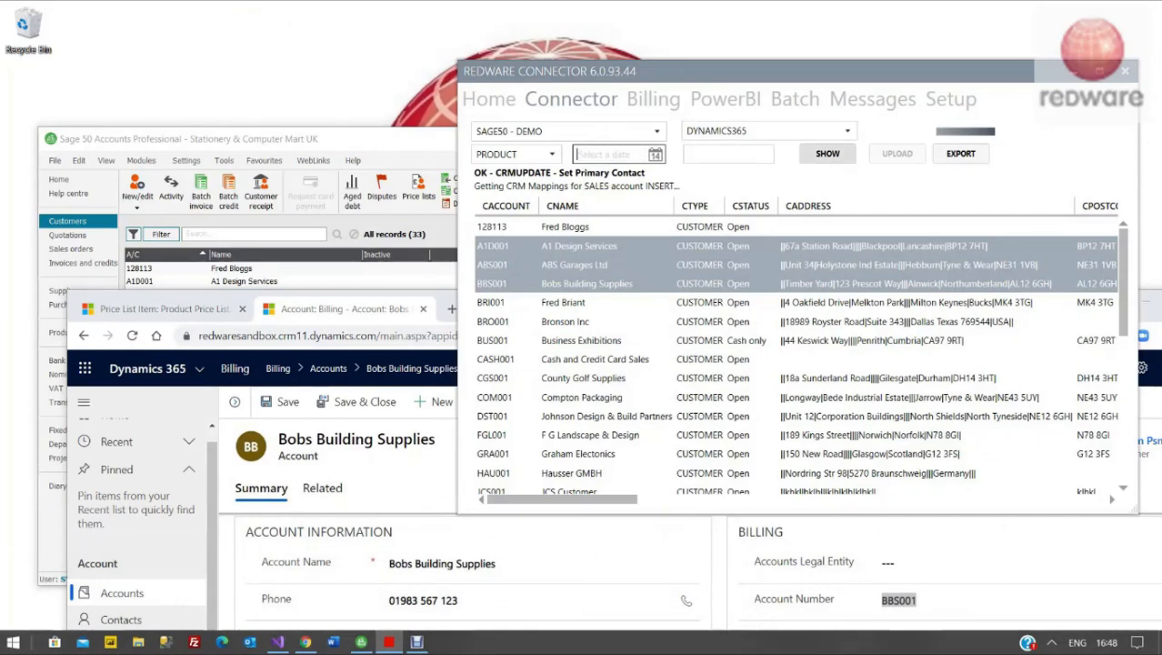
click(827, 153)
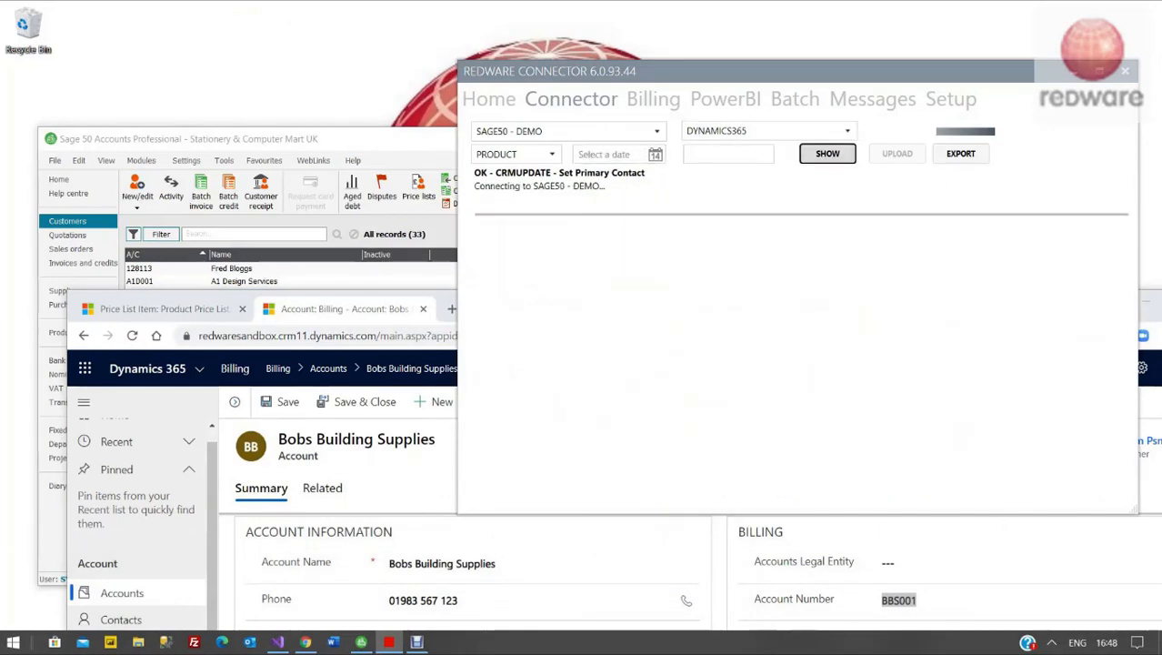
click(828, 153)
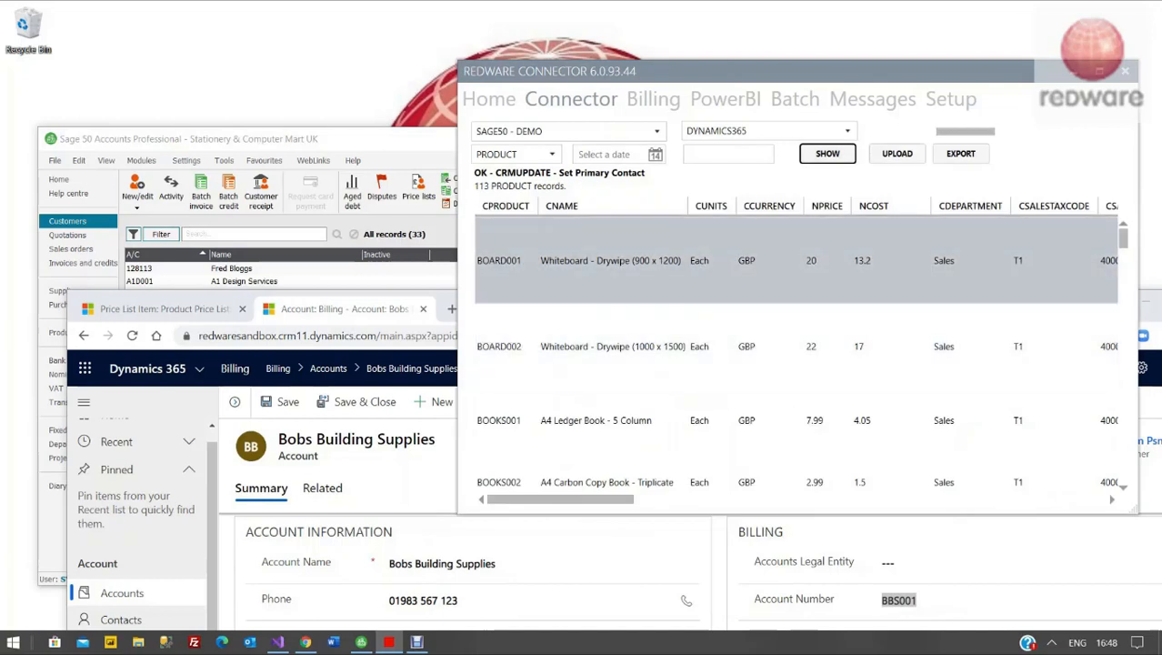
Filter the product list by 'cal' to the two calculator items
click(727, 152)
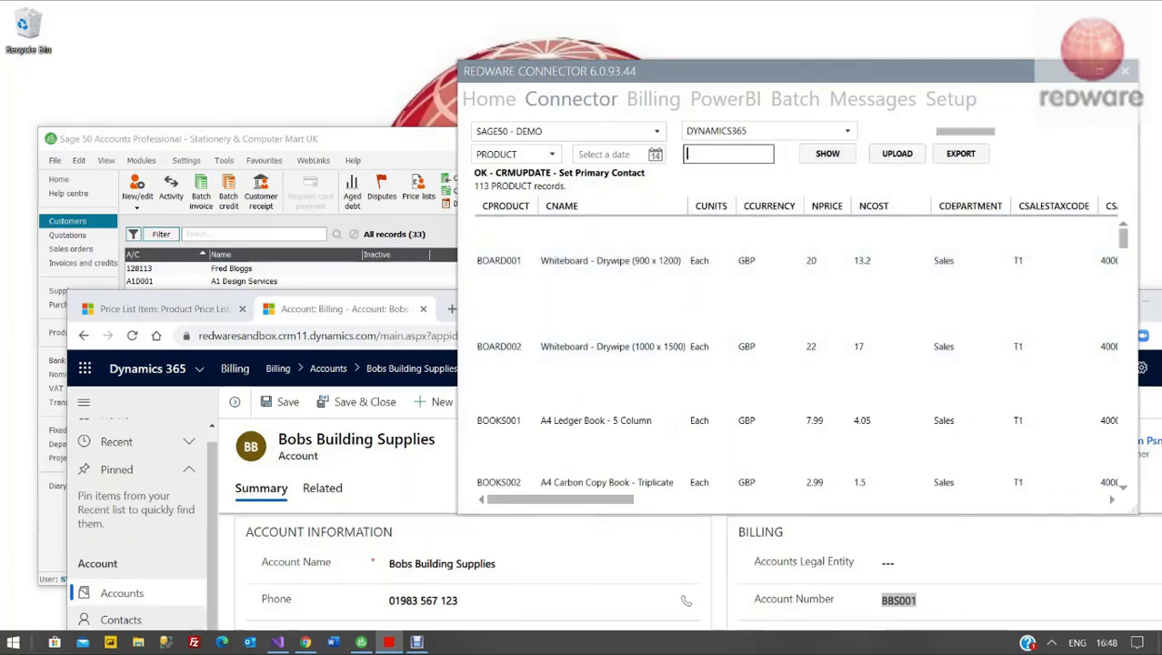
text(cal)
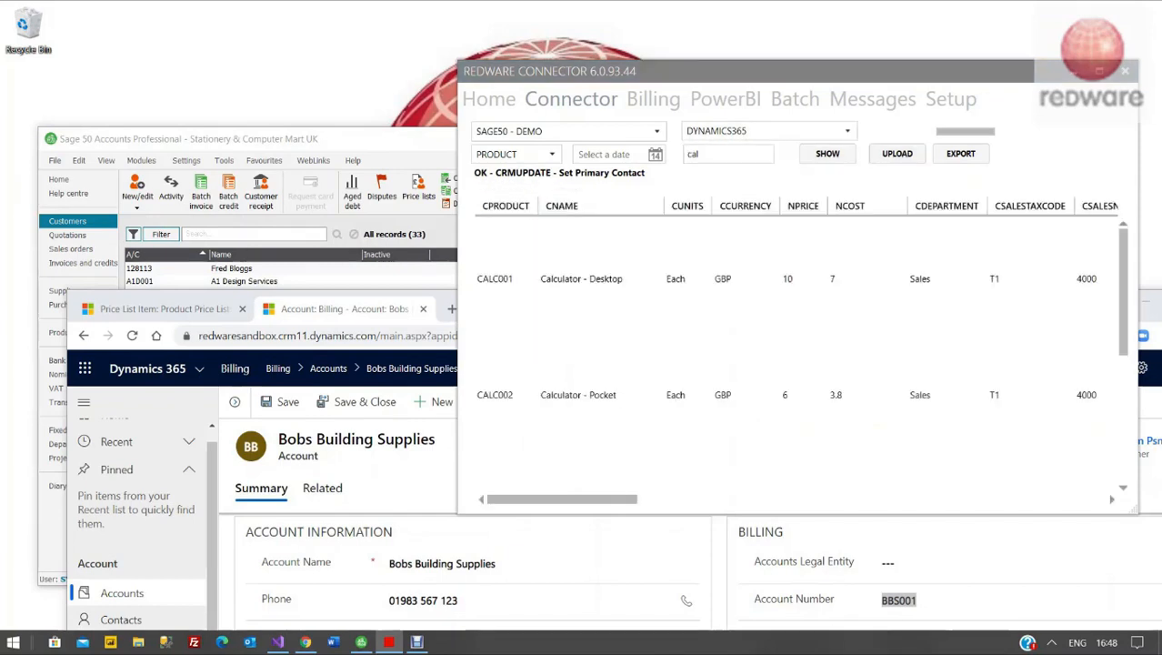
click(896, 153)
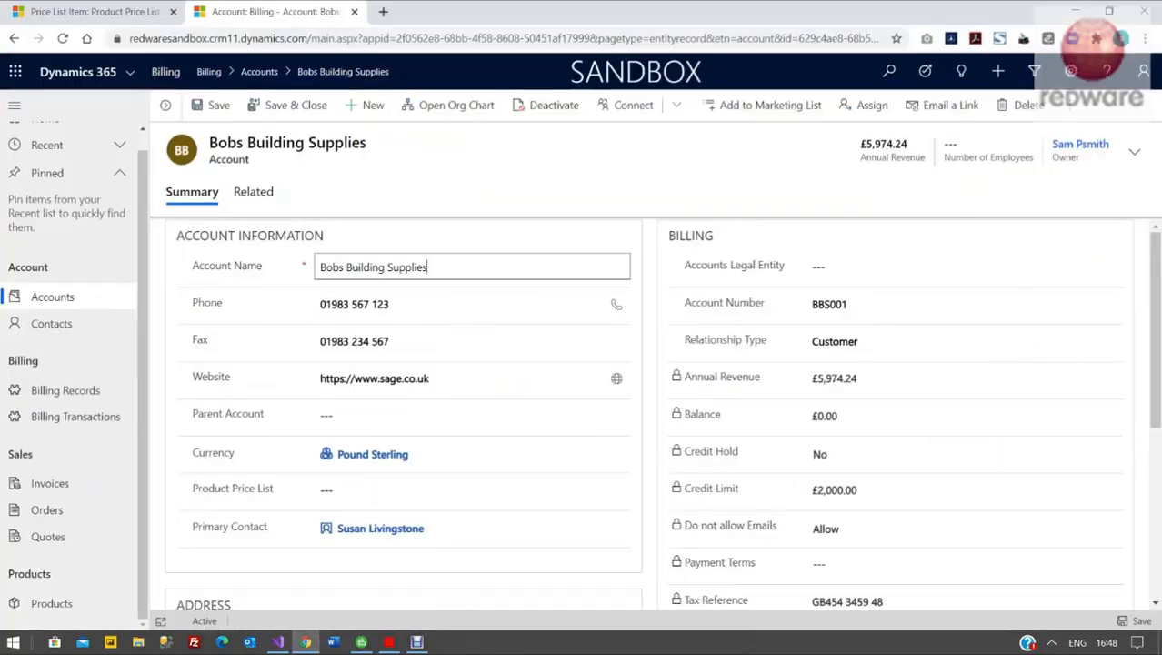
View Calculator - Desktop at £10.00 on the Redware Price List, then the customer accounts list
click(55, 604)
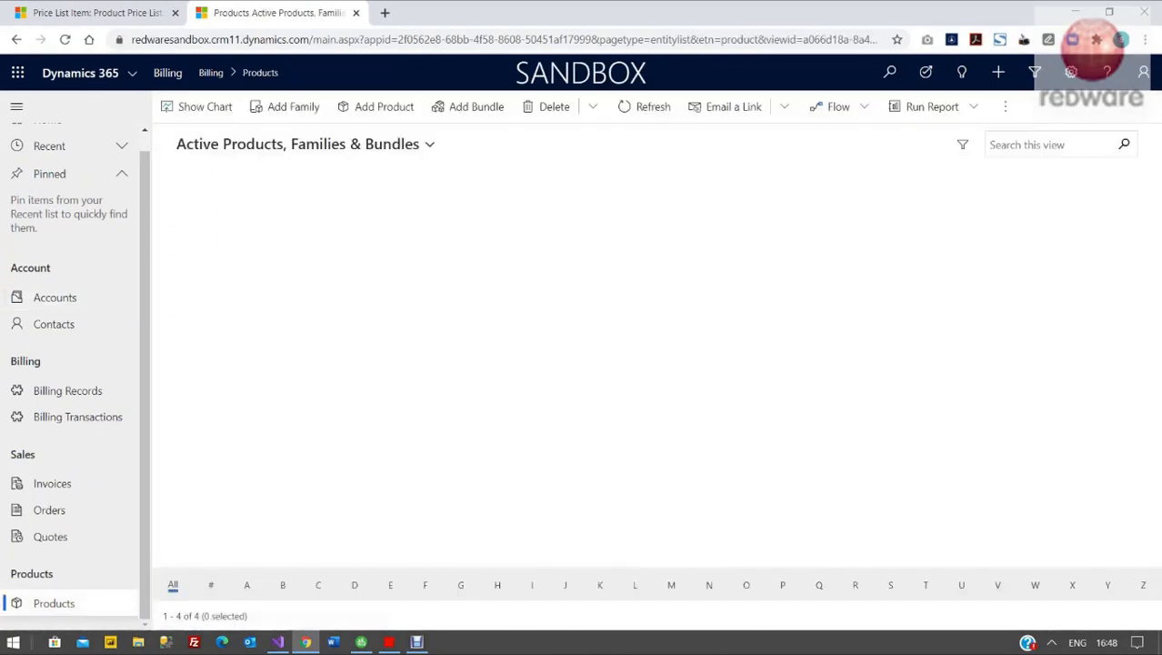
click(266, 302)
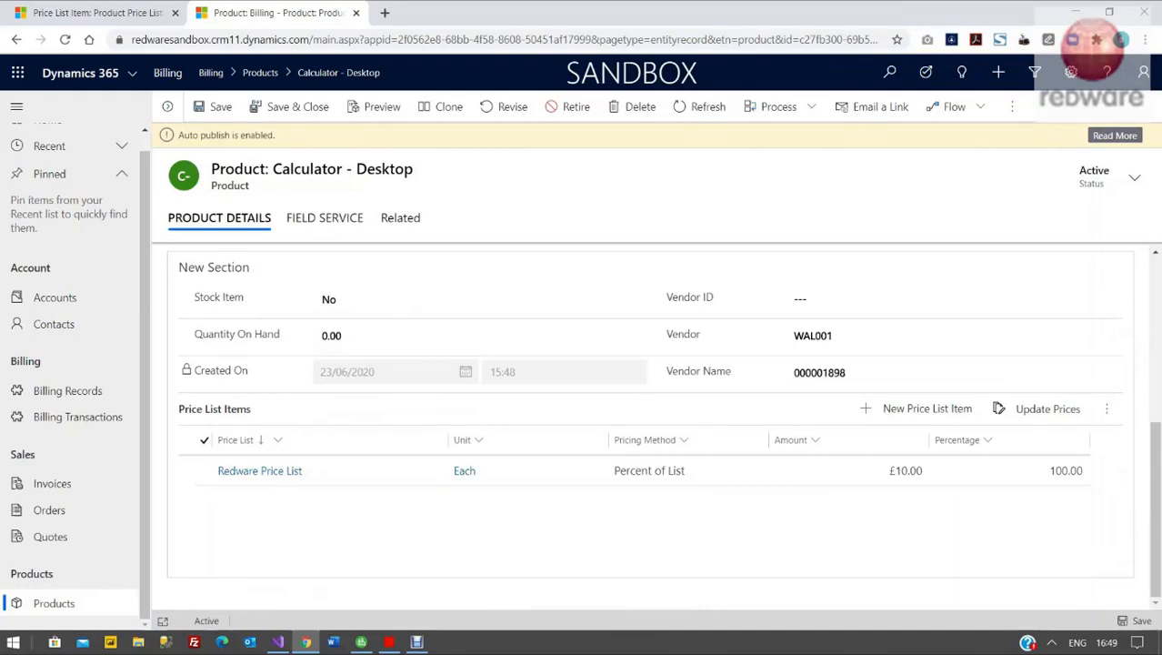
click(258, 469)
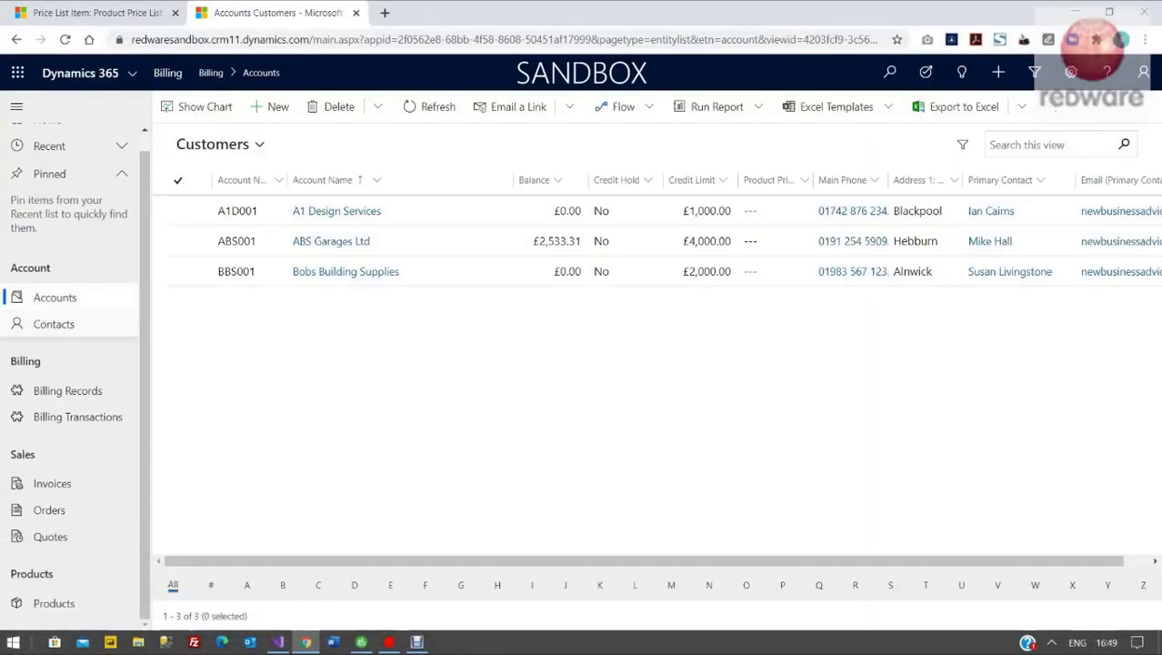
Create invoice TEST for Bobs Building Supplies on the Redware Price List and save it
click(51, 484)
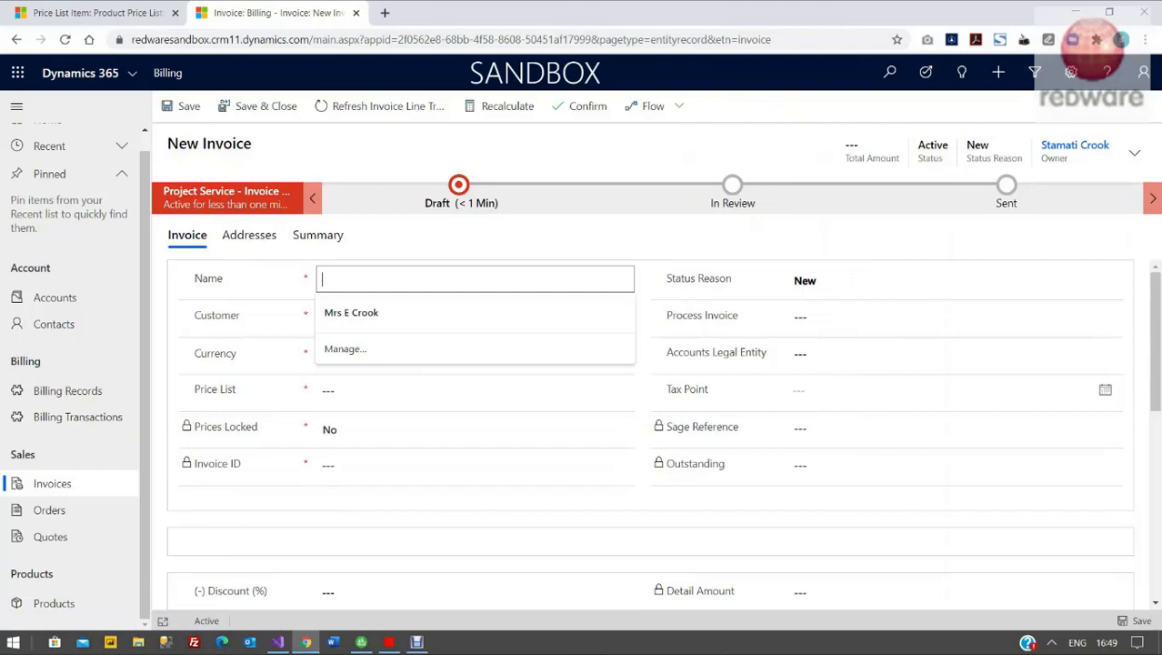
text(TEST)
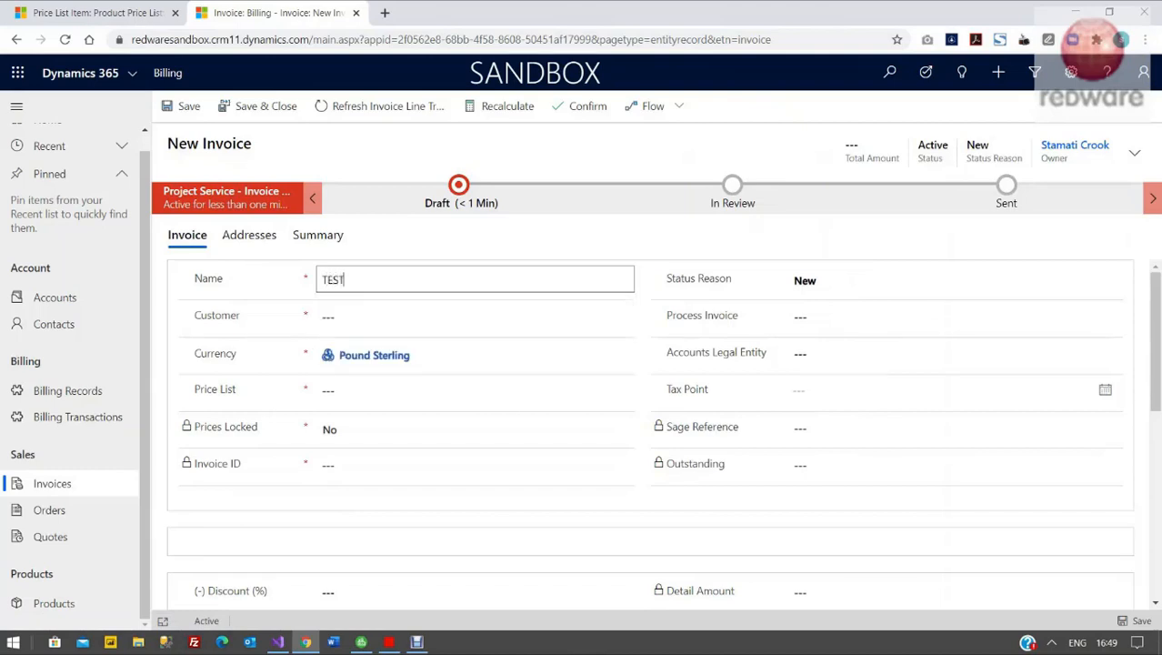
text(bob)
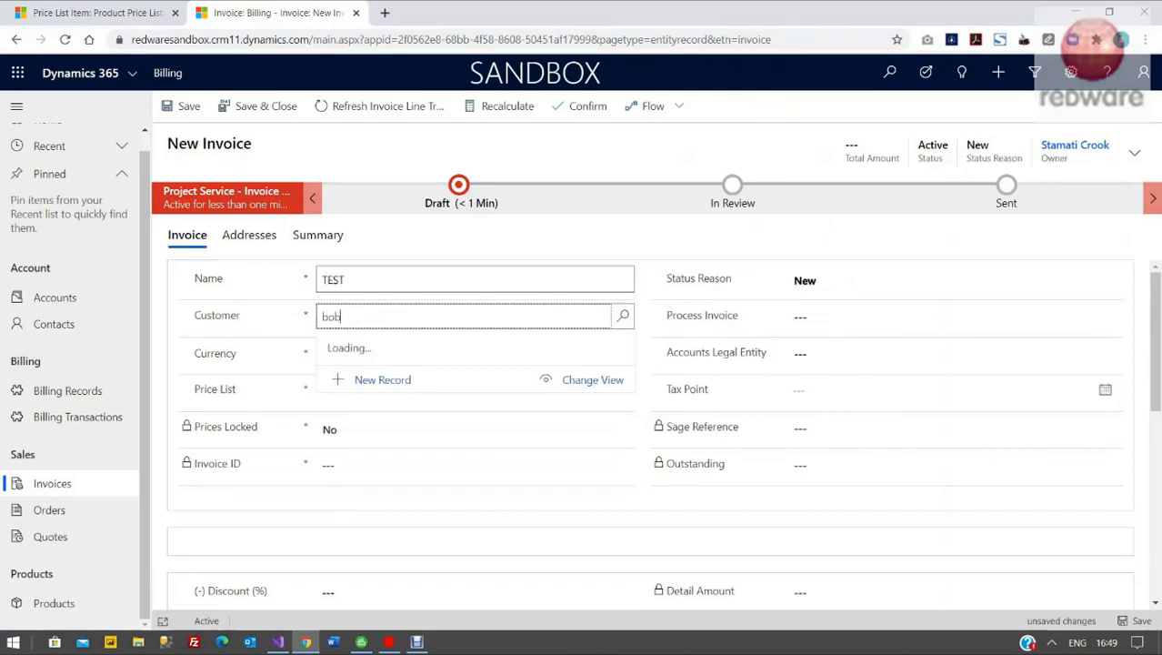
click(393, 316)
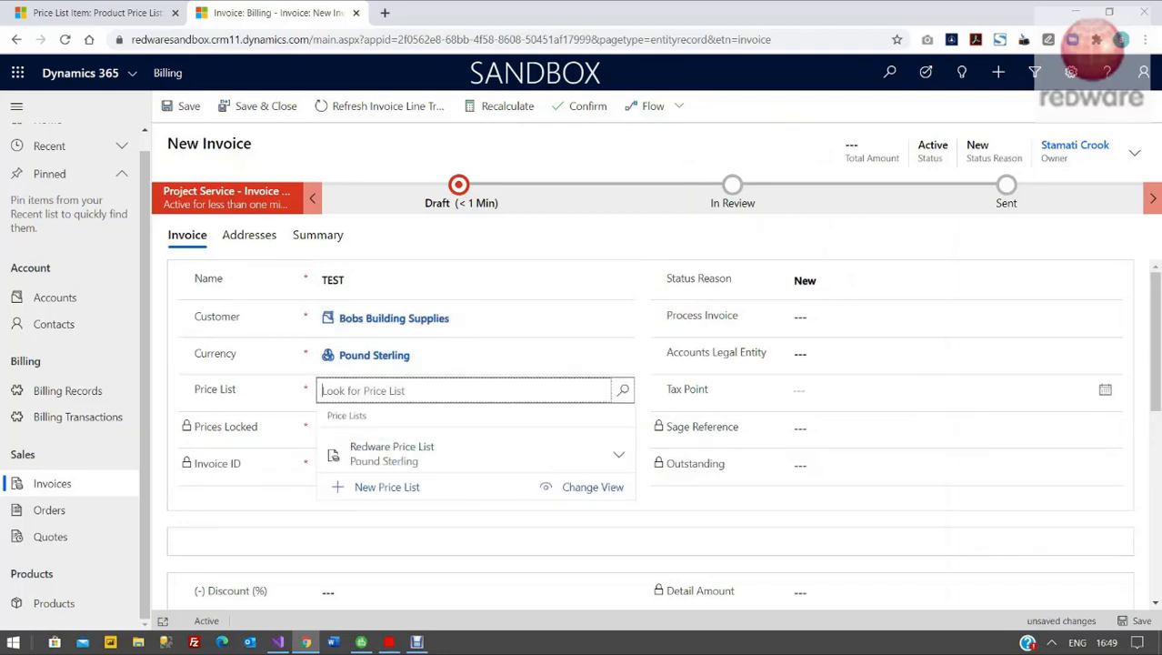
click(393, 451)
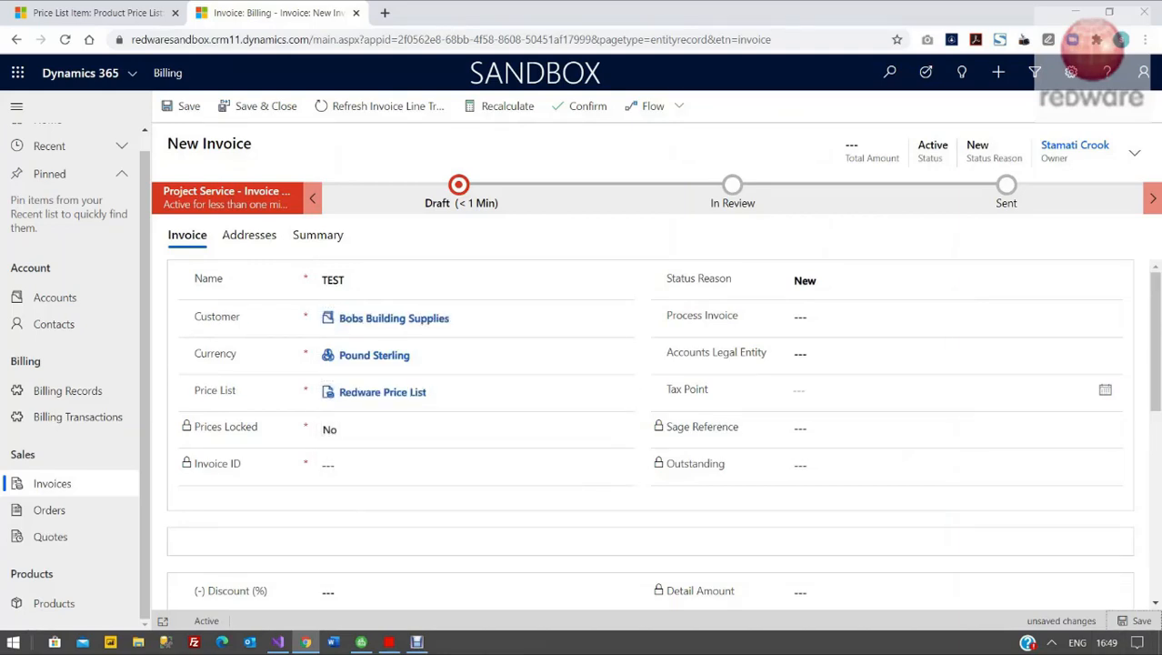
click(189, 105)
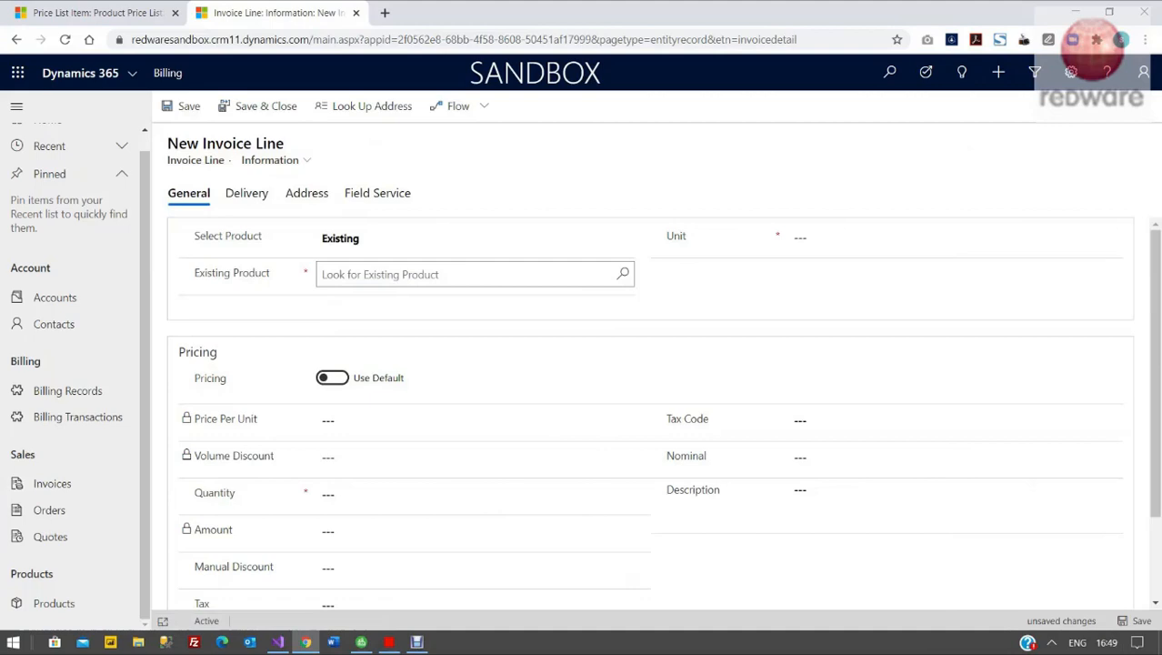
Add three Calculator - Desktop at £10.00 for a £30.00 total and select the Invoice ID
click(472, 273)
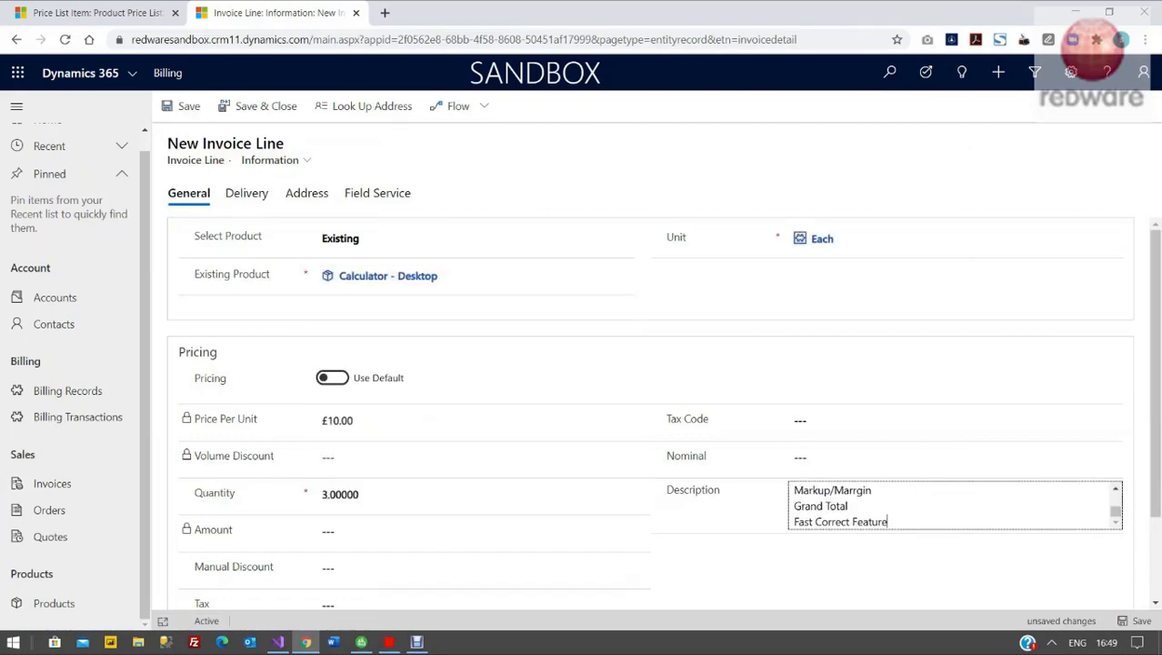
click(189, 106)
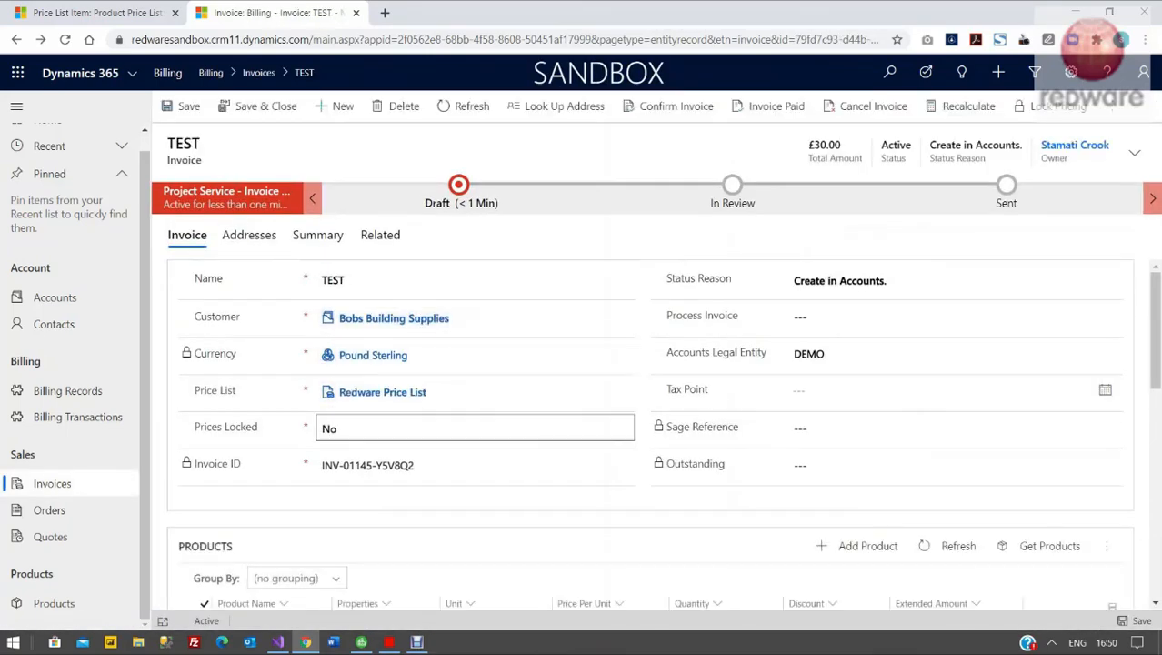
scroll(down, 3)
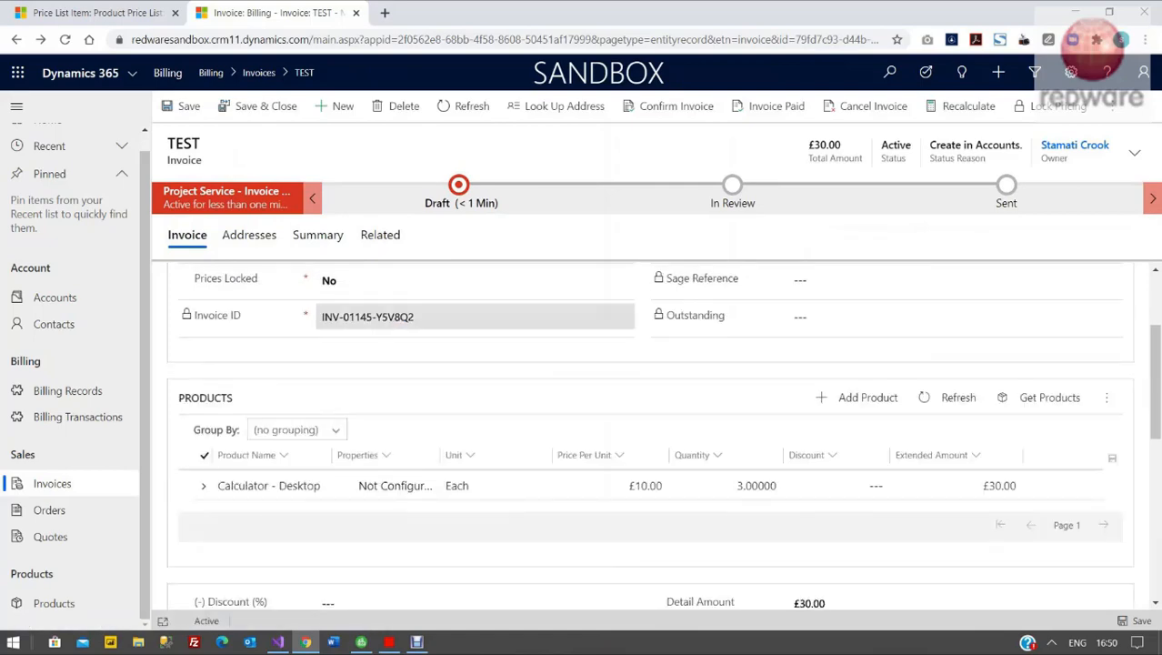
scroll(down, 3)
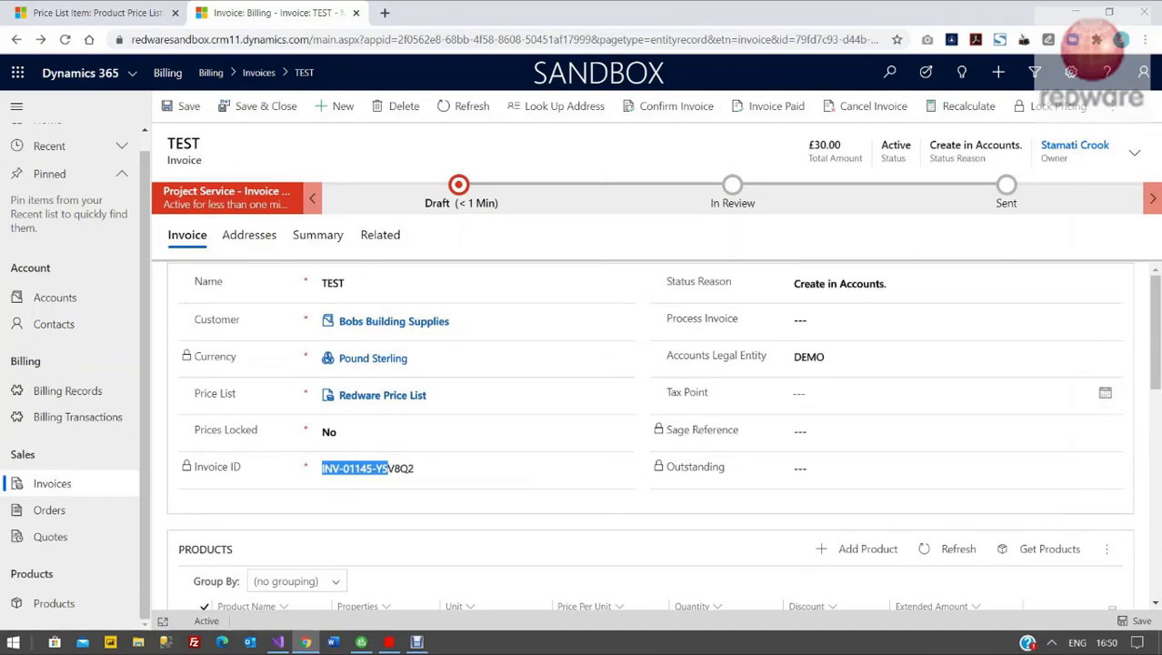
click(952, 283)
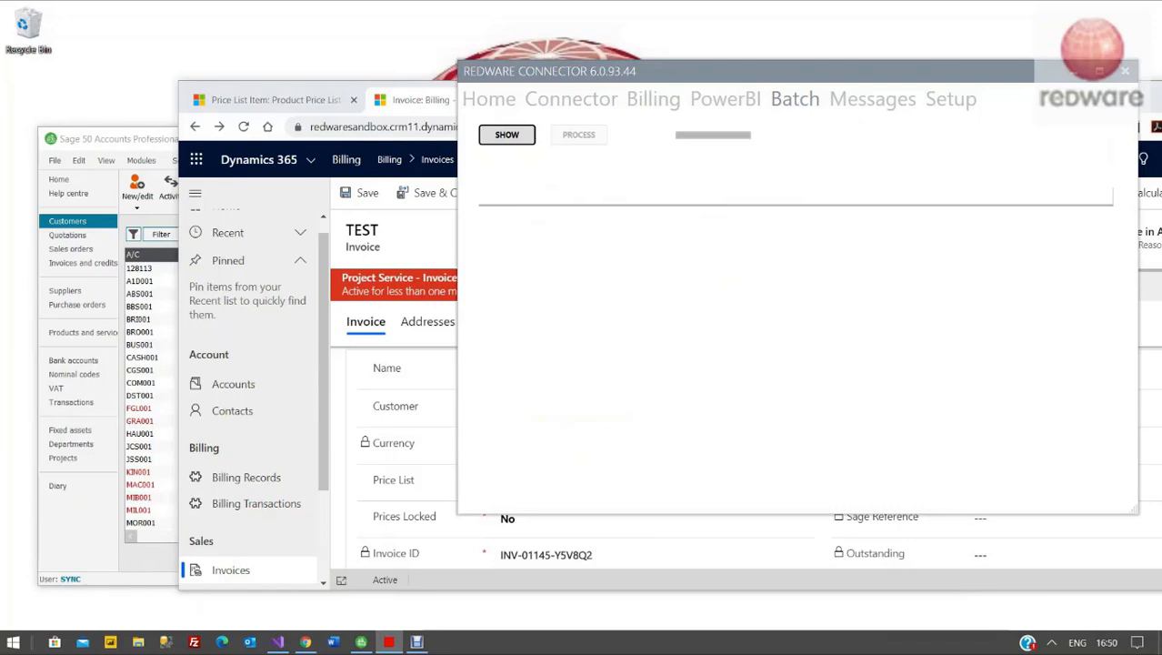
Process the DYNAMICS365 → SAGE50-DEMO INVOICES batch, posting invoice INV-01145-Y5V8Q2 to Sage
click(505, 135)
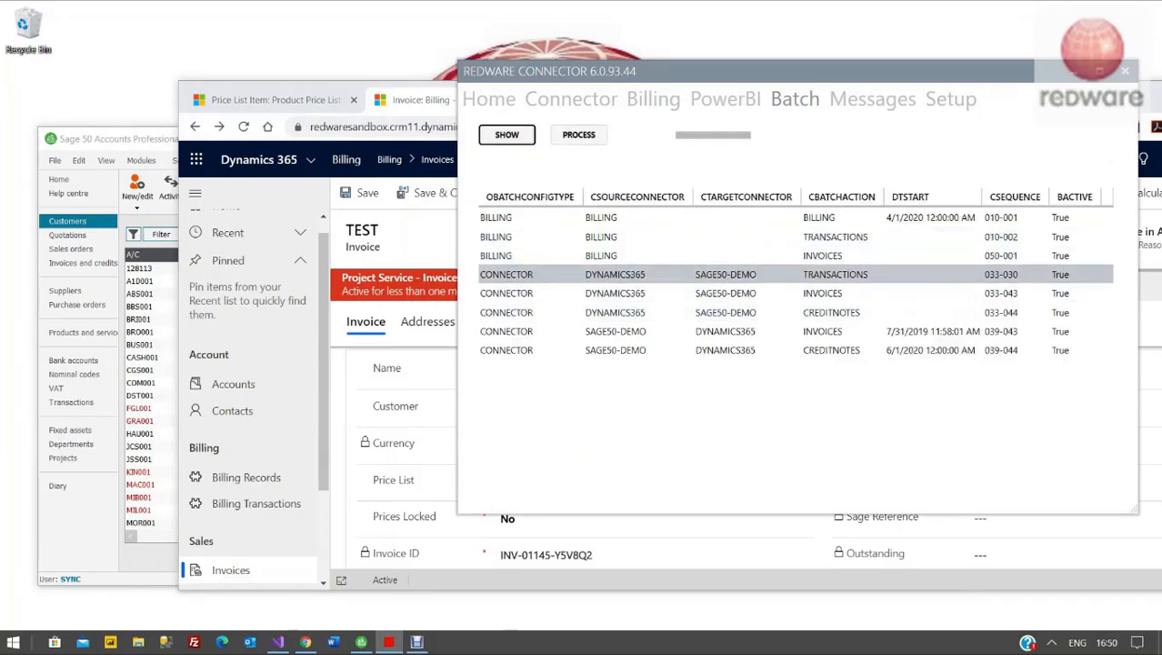
click(636, 293)
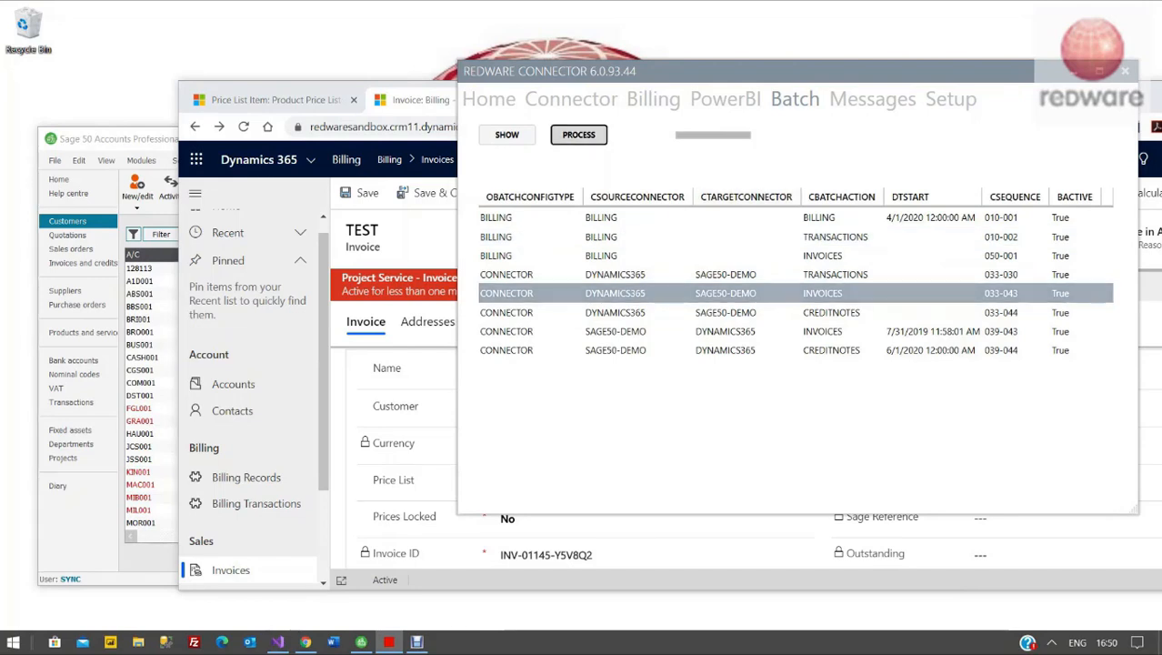
click(578, 135)
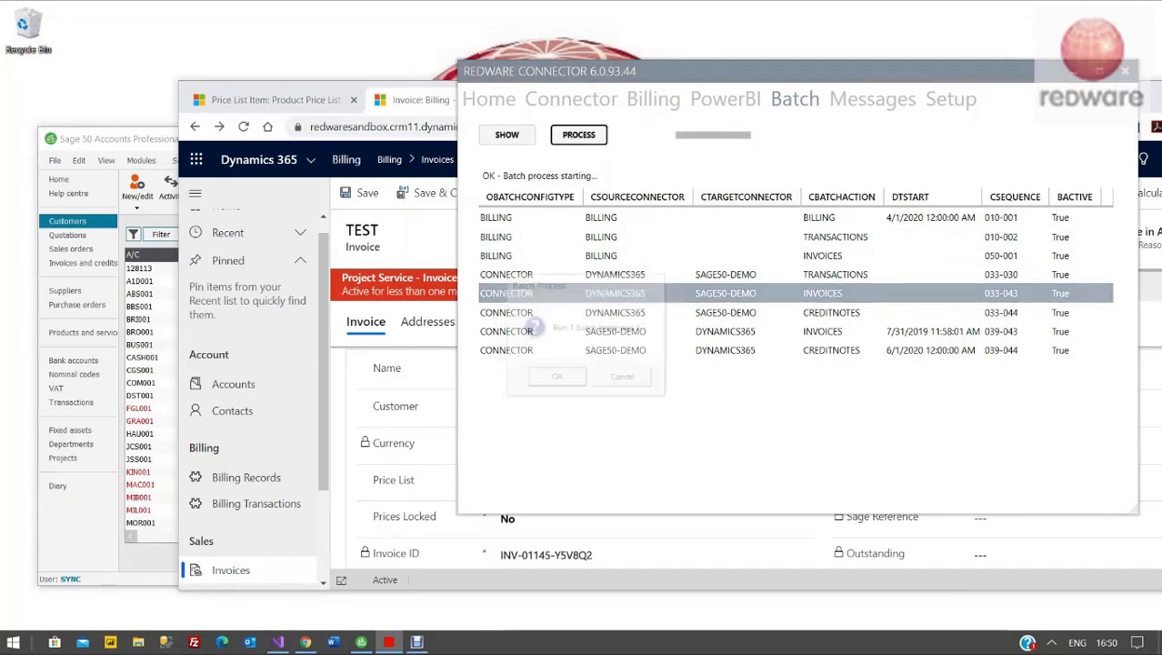
click(556, 374)
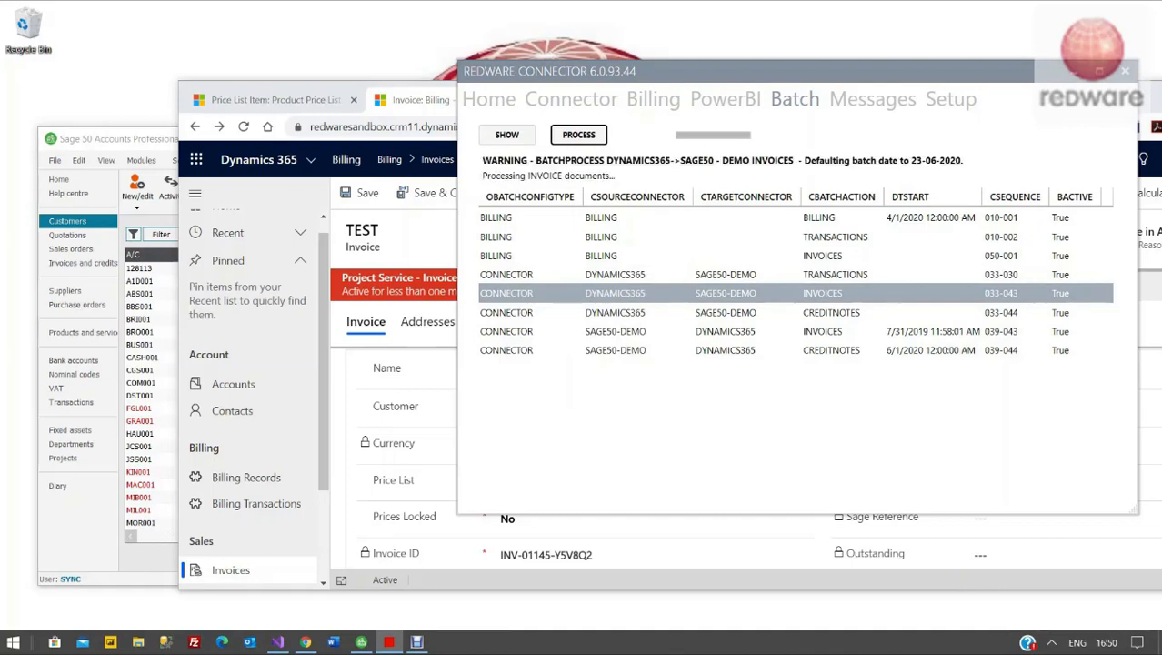
click(578, 134)
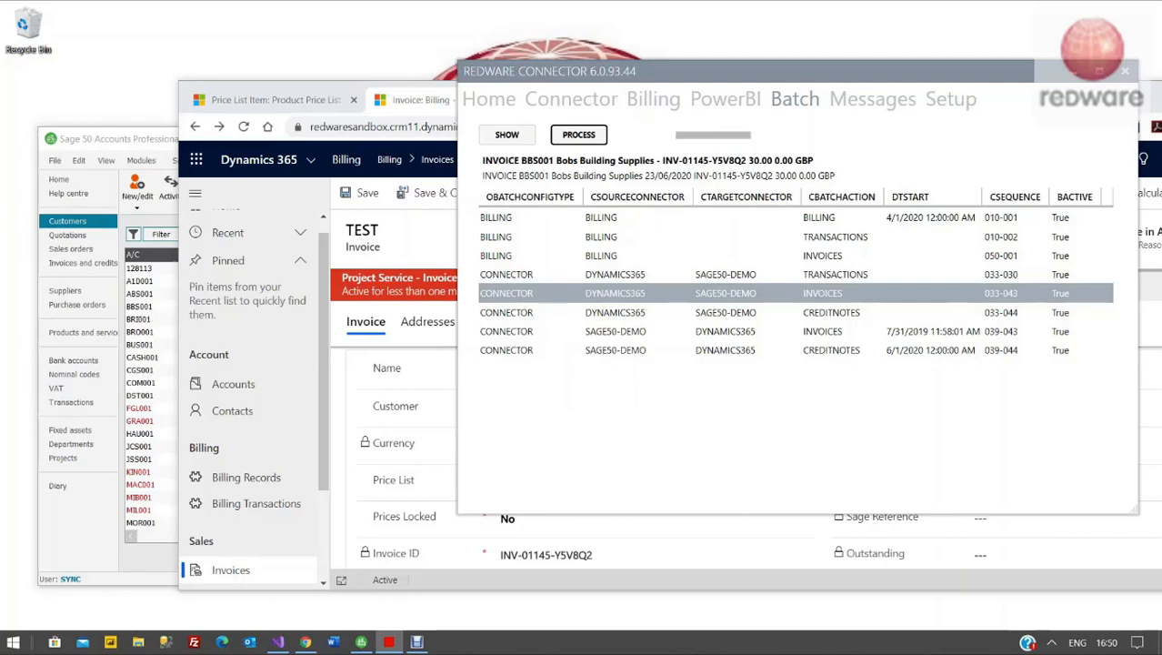
click(578, 135)
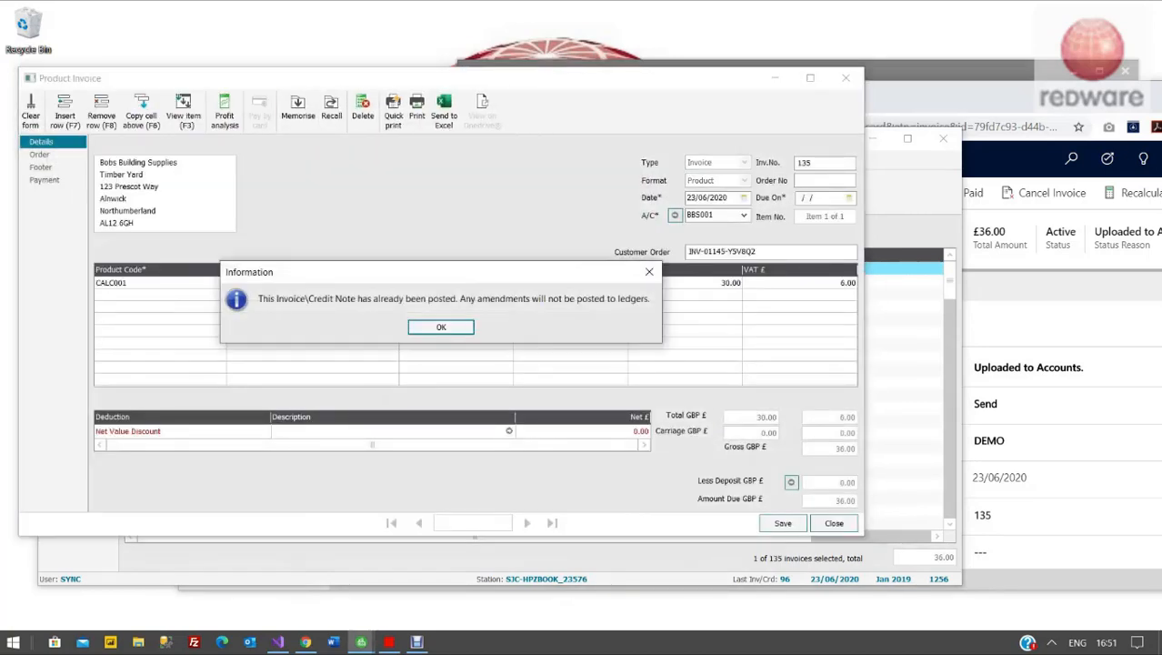
Dismiss the already-posted notice, close invoice 135 and show the Bank accounts list
click(440, 328)
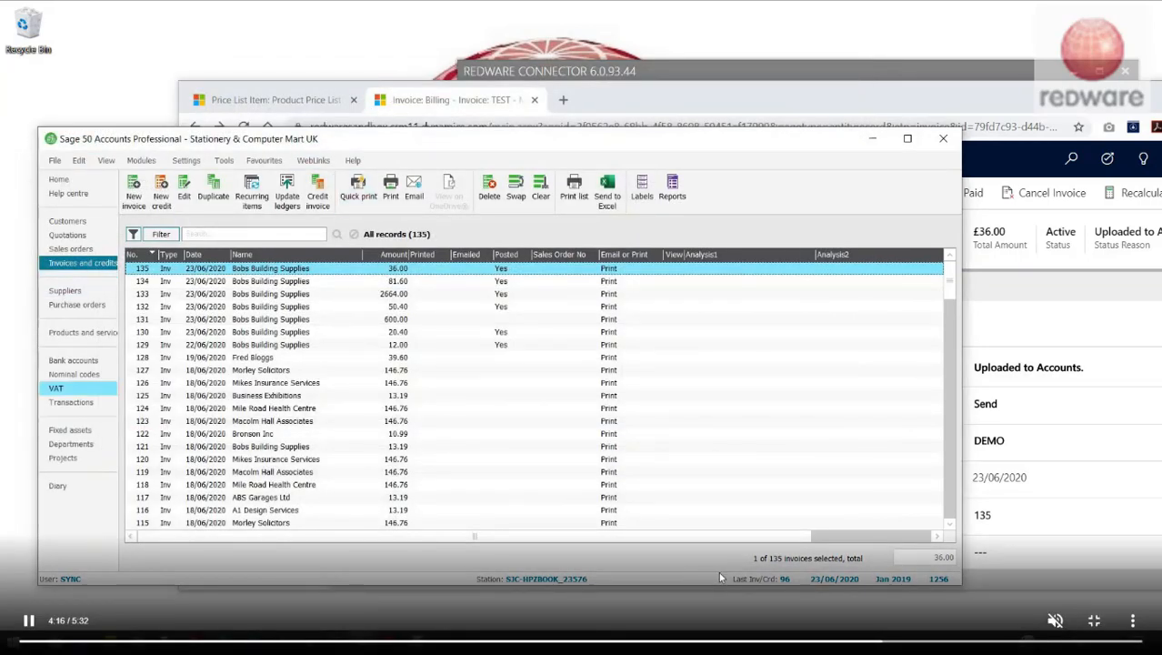
click(73, 375)
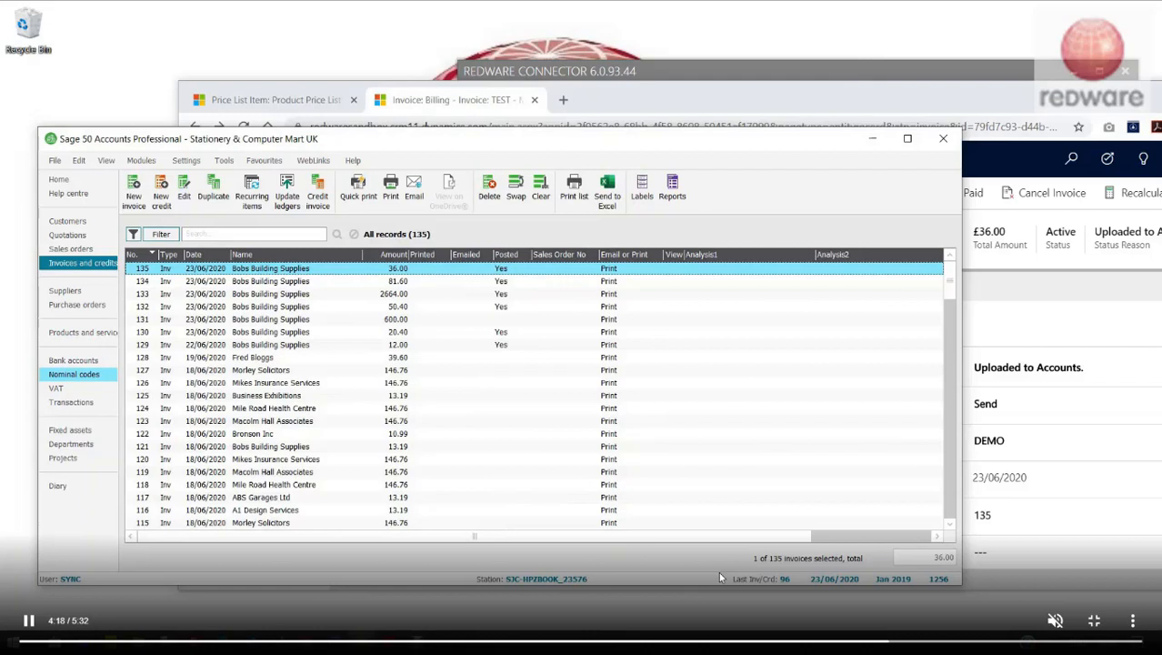
click(69, 429)
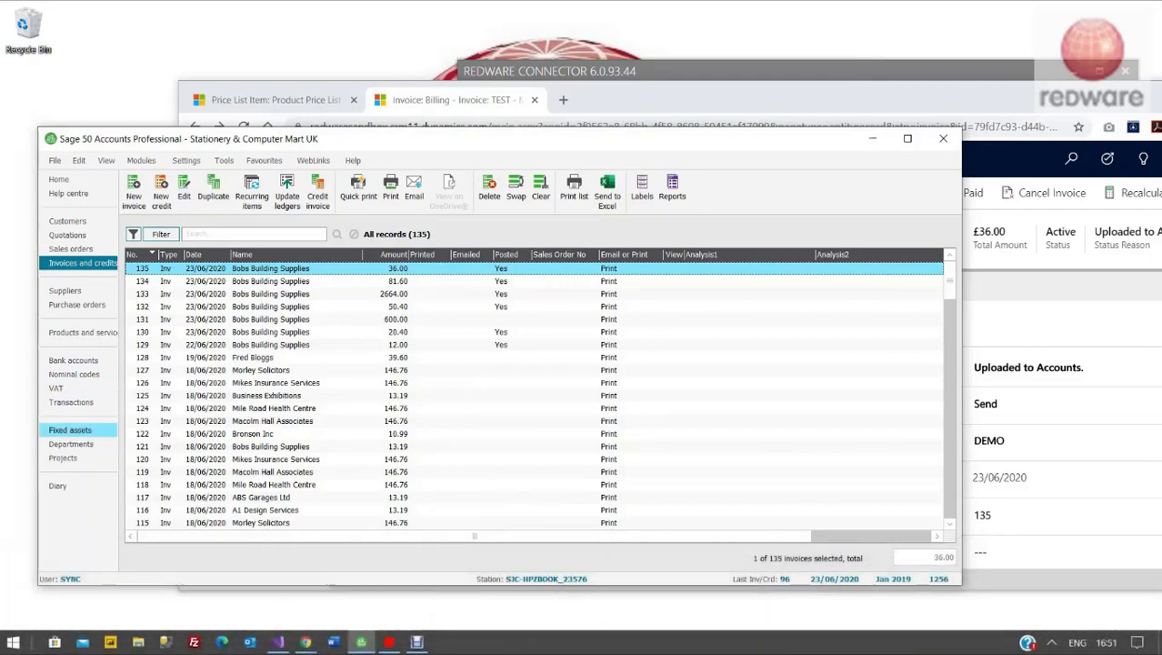
click(69, 248)
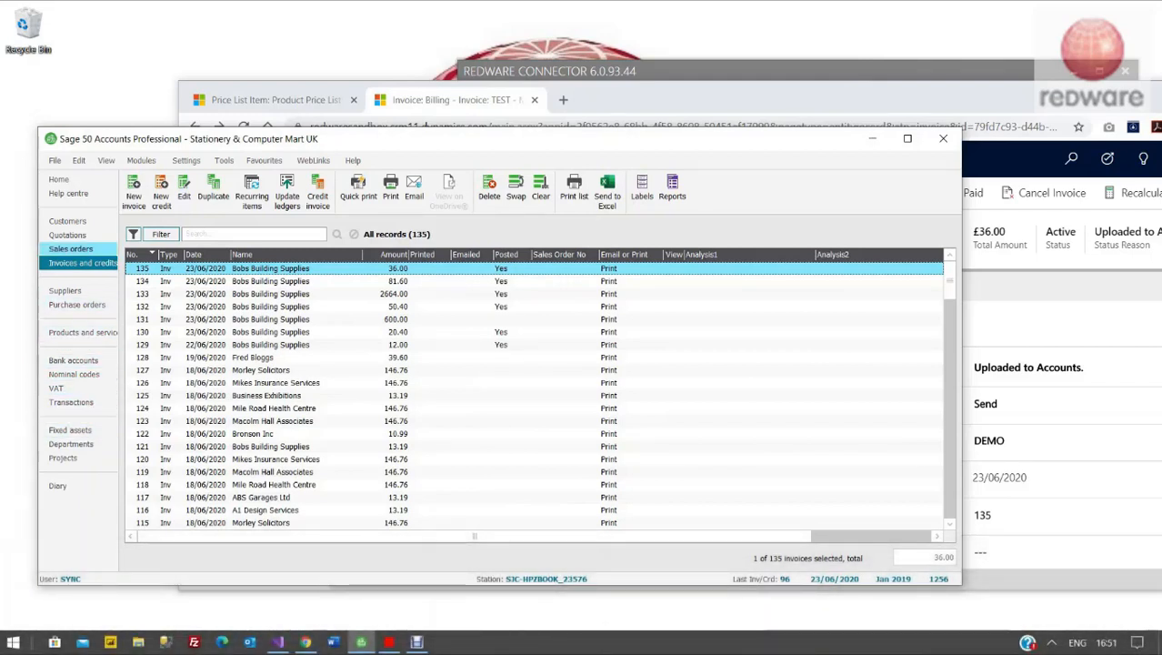
click(72, 360)
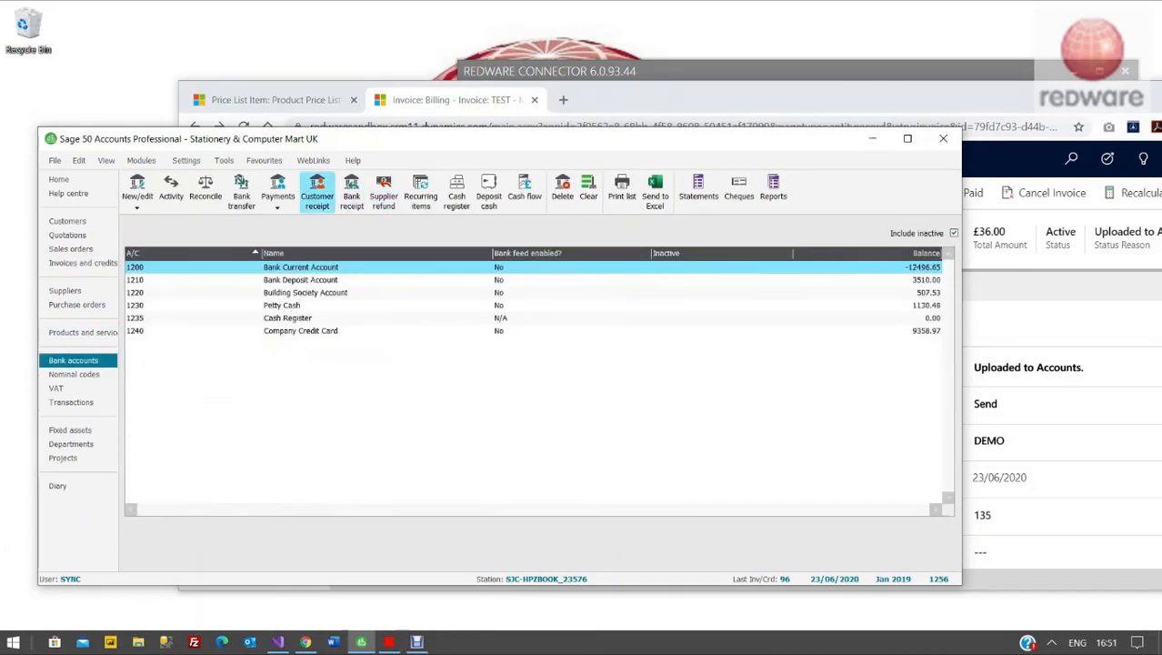
Start a Bank Current Account customer receipt and close it without recording
click(316, 189)
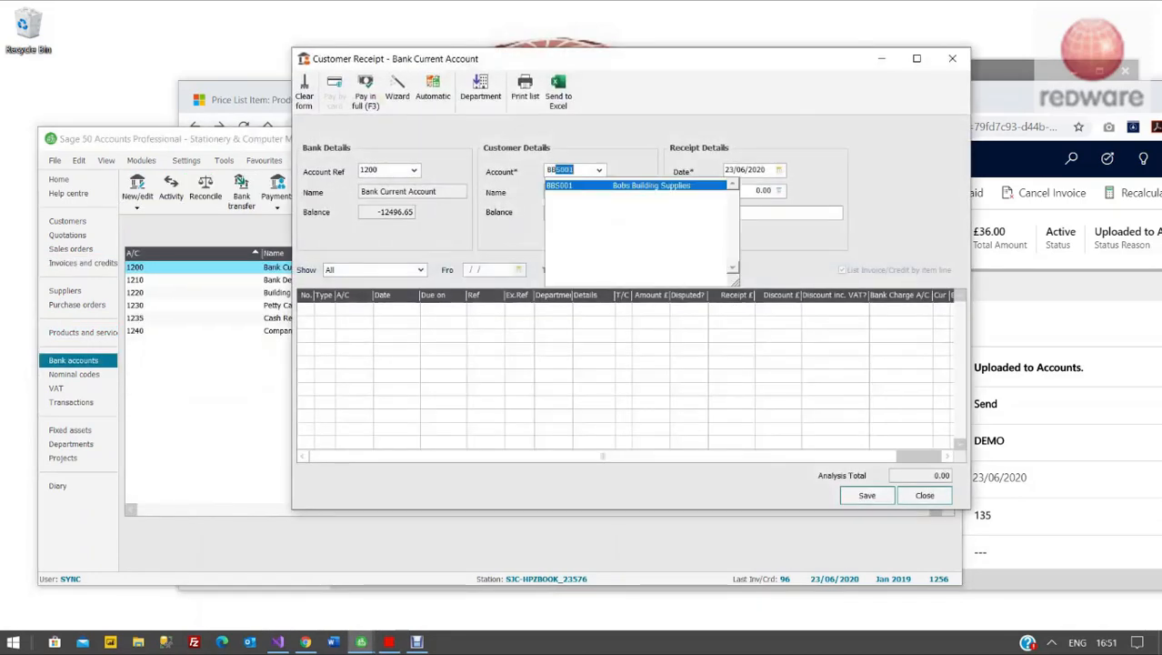
click(651, 186)
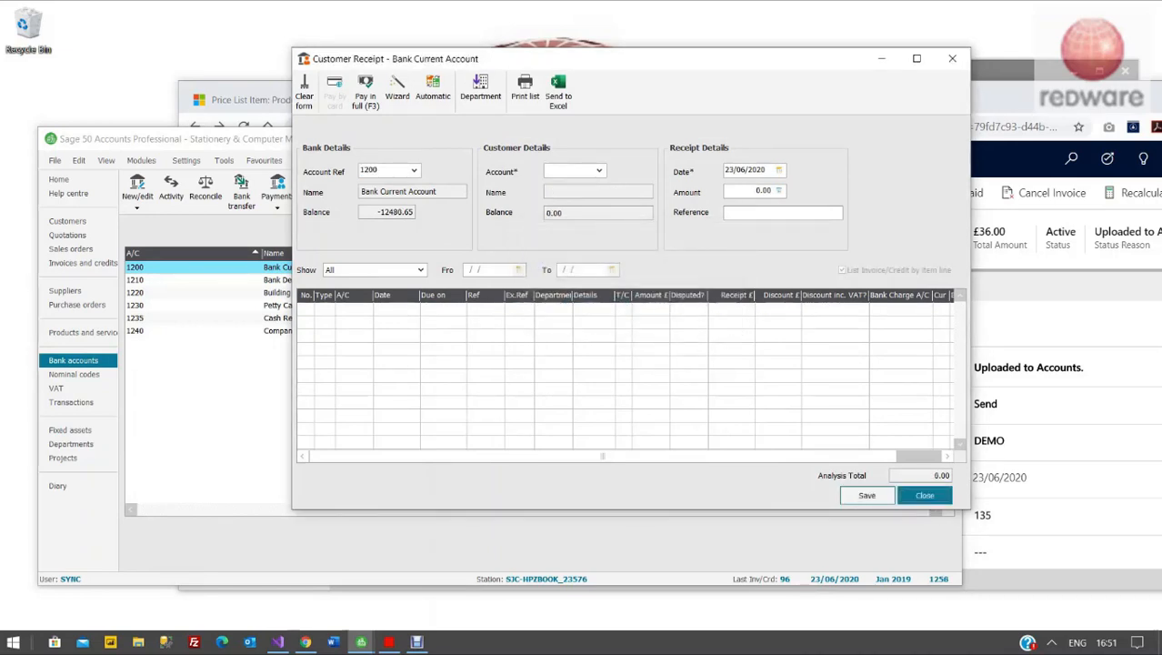
click(924, 495)
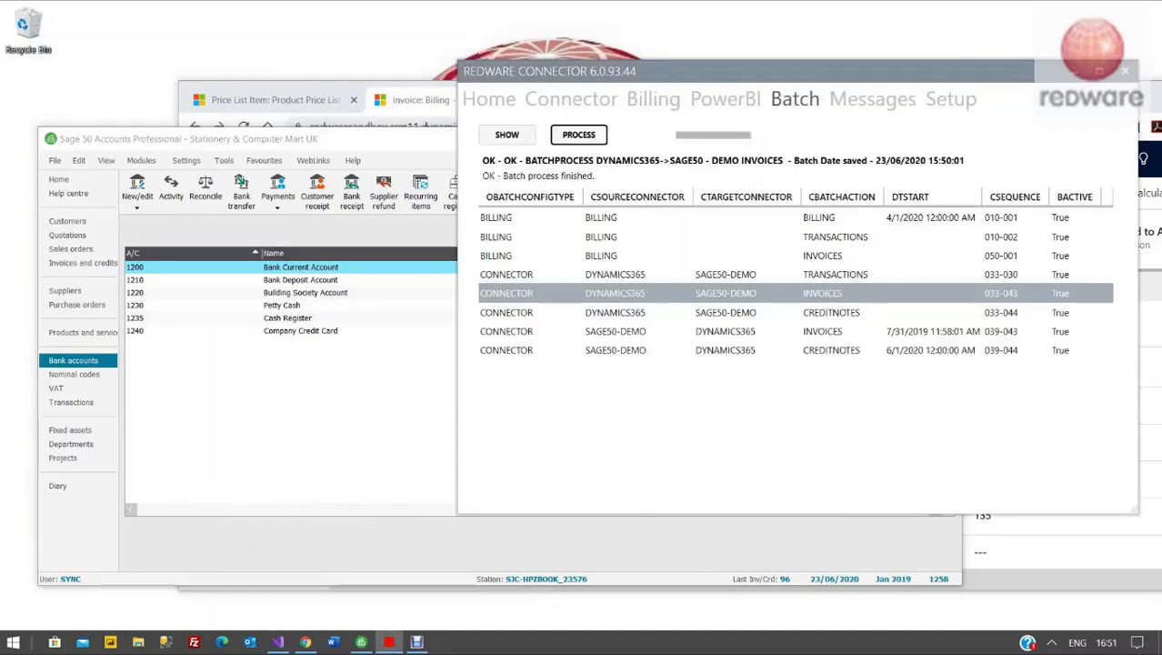
Process the SAGE50-DEMO → DYNAMICS365 INVOICES batch for the Bobs Building Supplies invoice
click(615, 272)
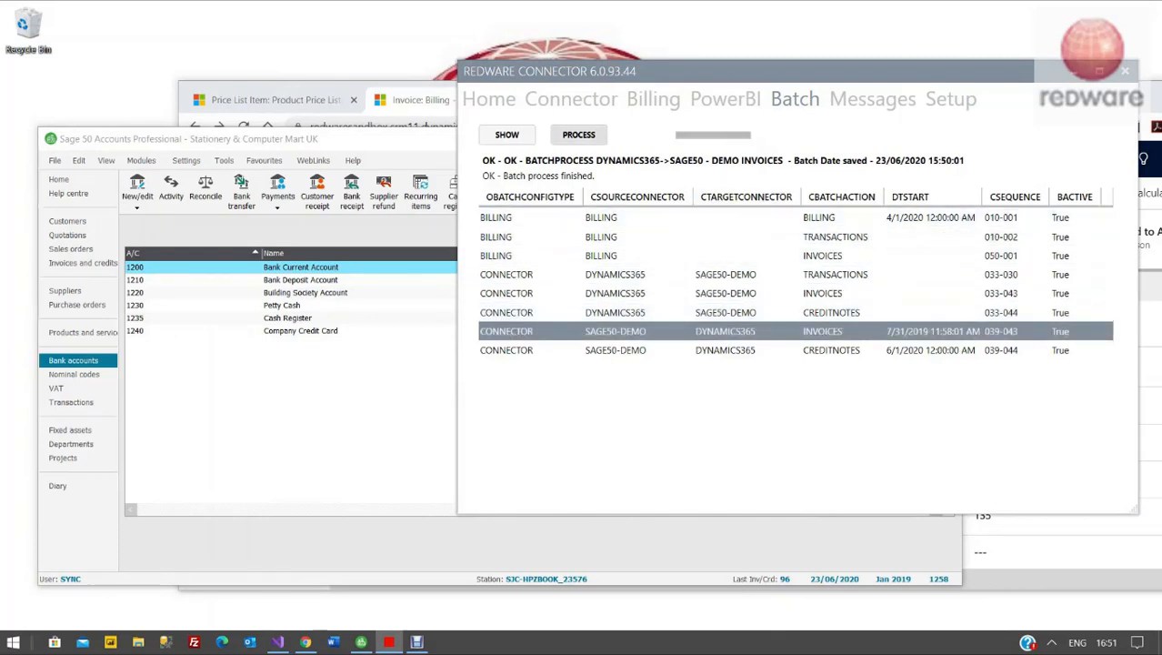
click(578, 135)
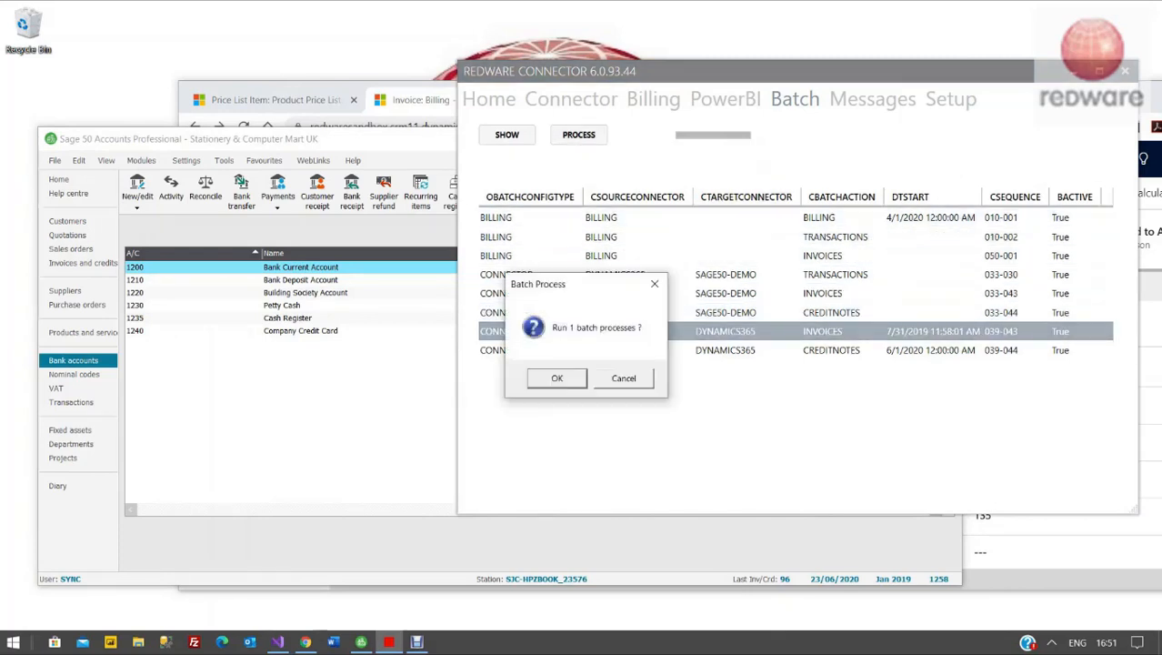
click(556, 377)
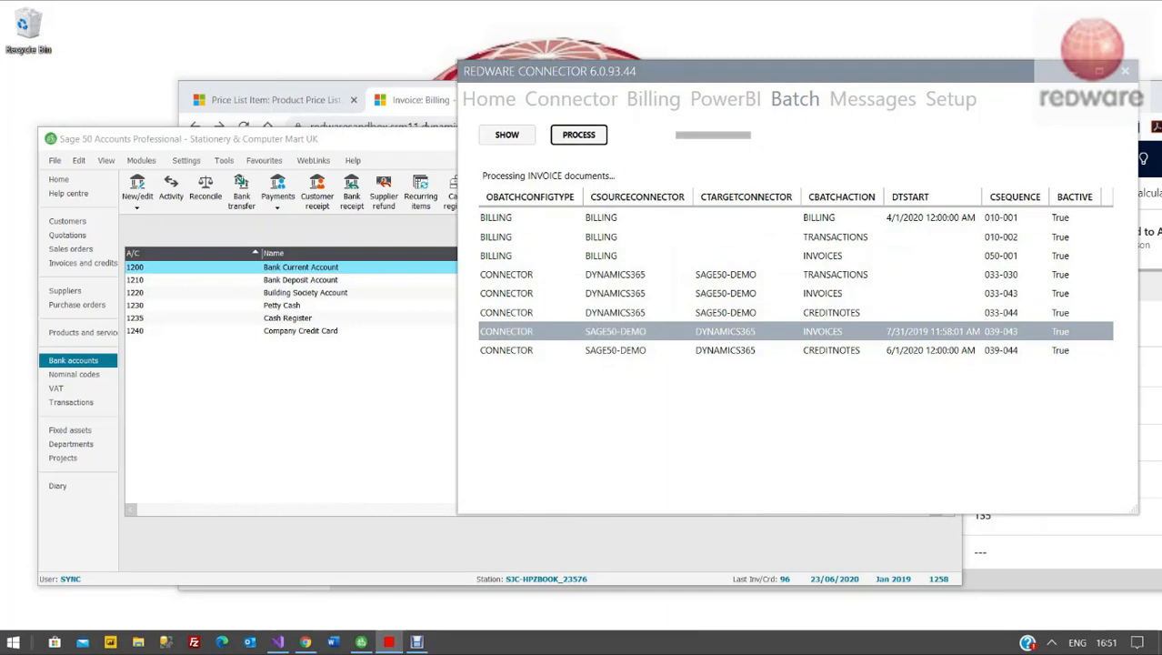
click(579, 135)
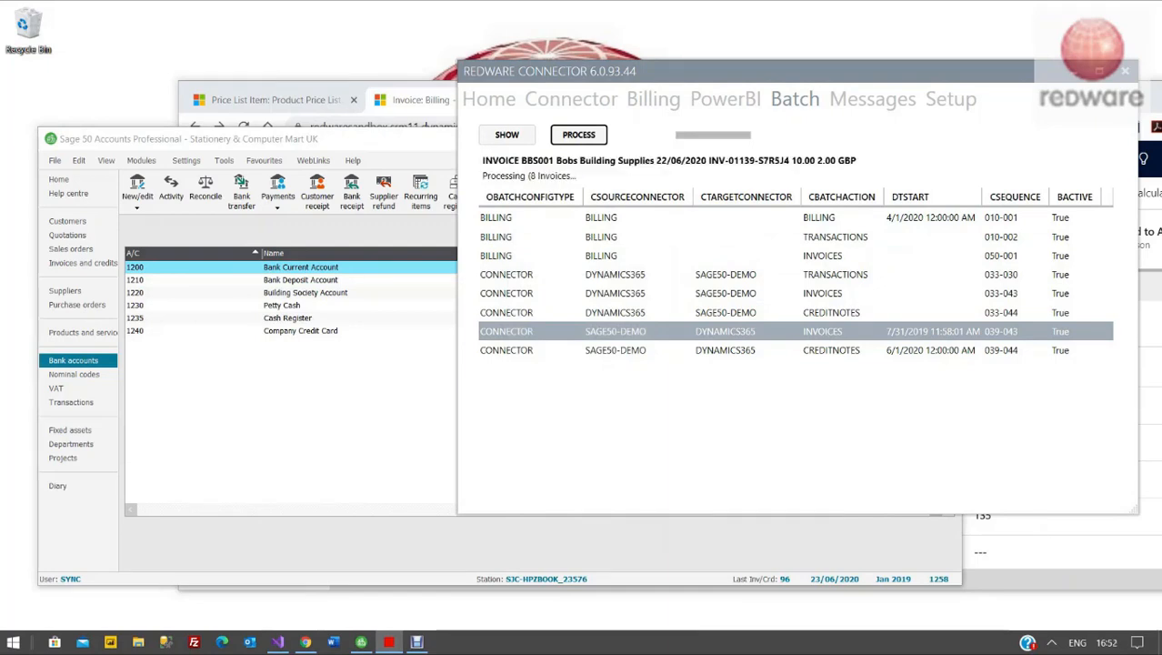